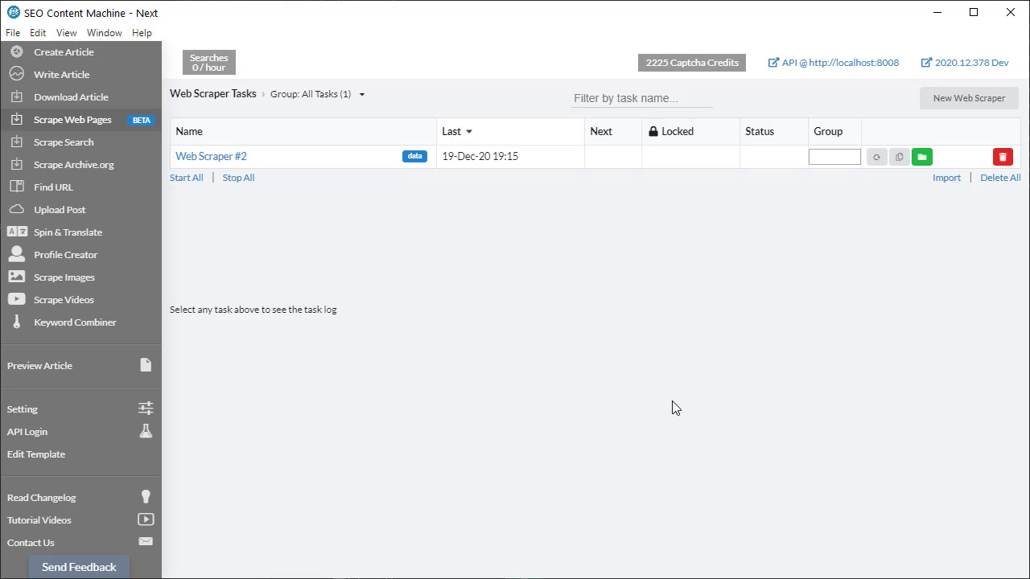
mouse_move(564, 401)
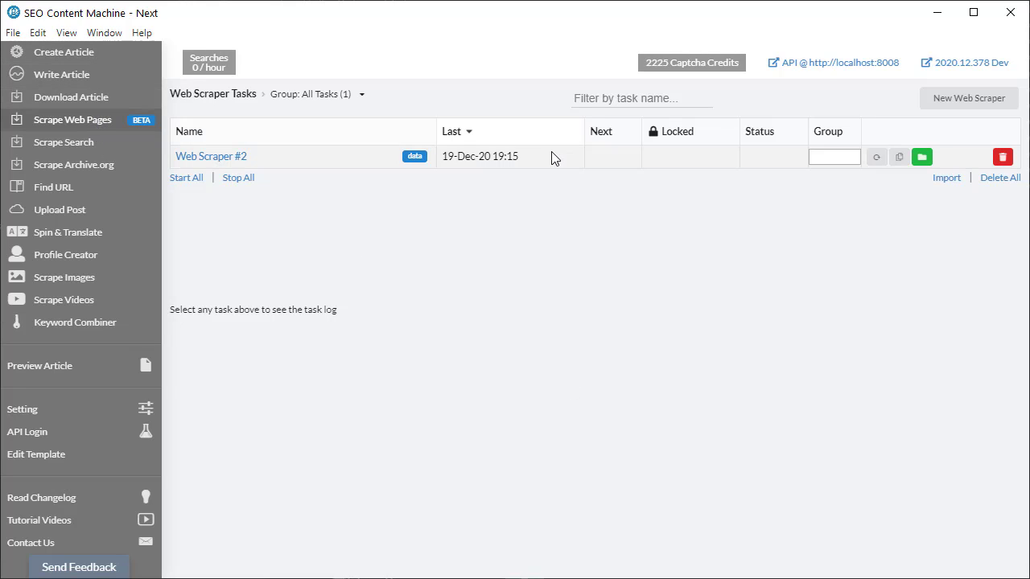
mouse_move(968, 98)
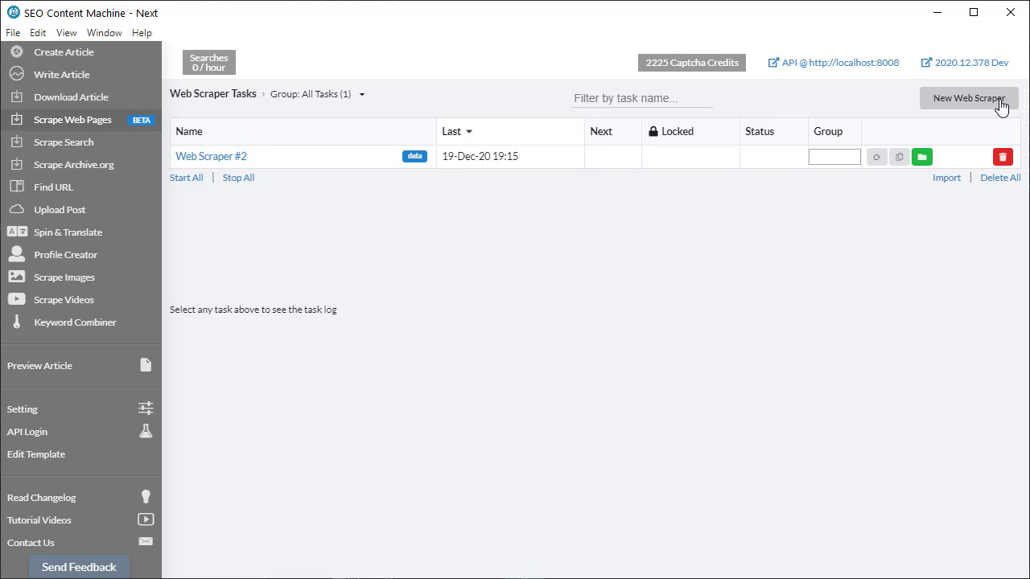
mouse_move(275, 188)
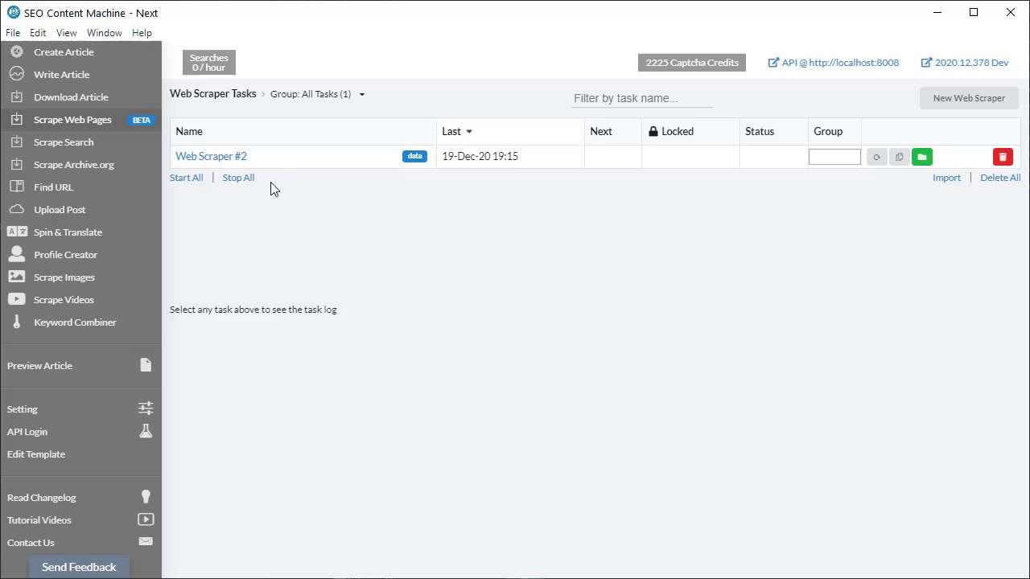
mouse_move(213, 156)
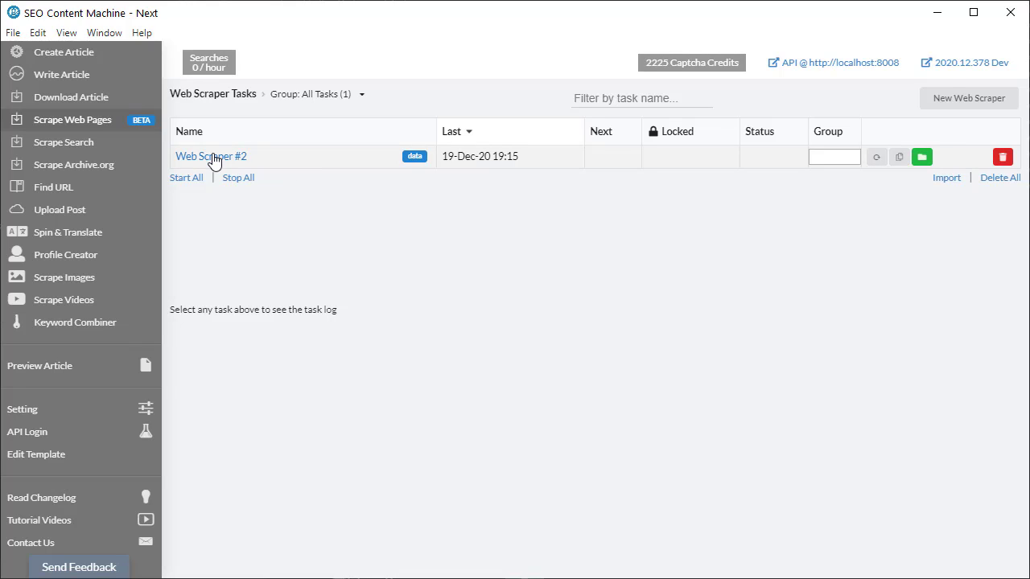
Open the Web Scraper #2 task and review its macro code, URLs and save location
left_click(210, 156)
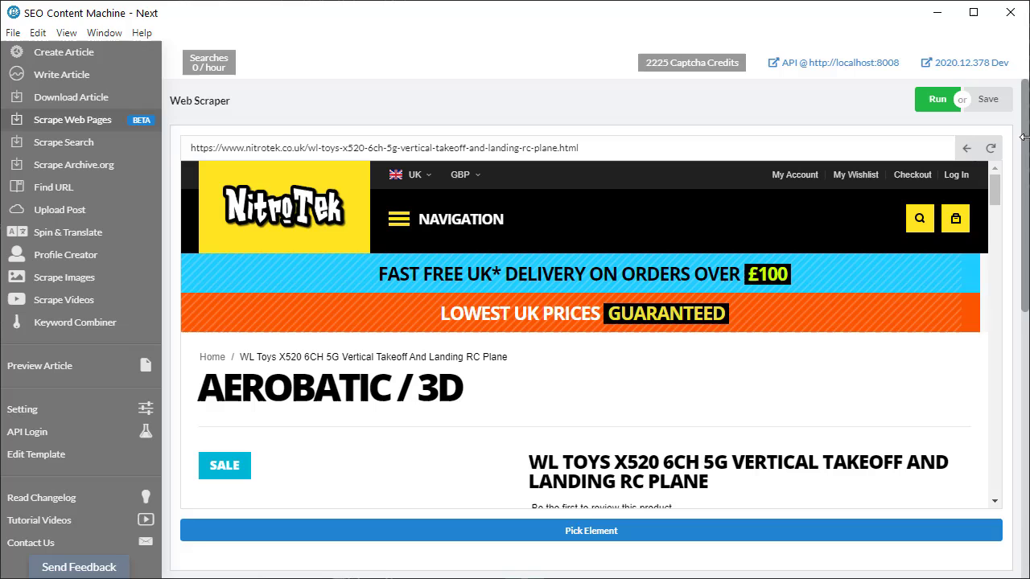
mouse_move(1022, 134)
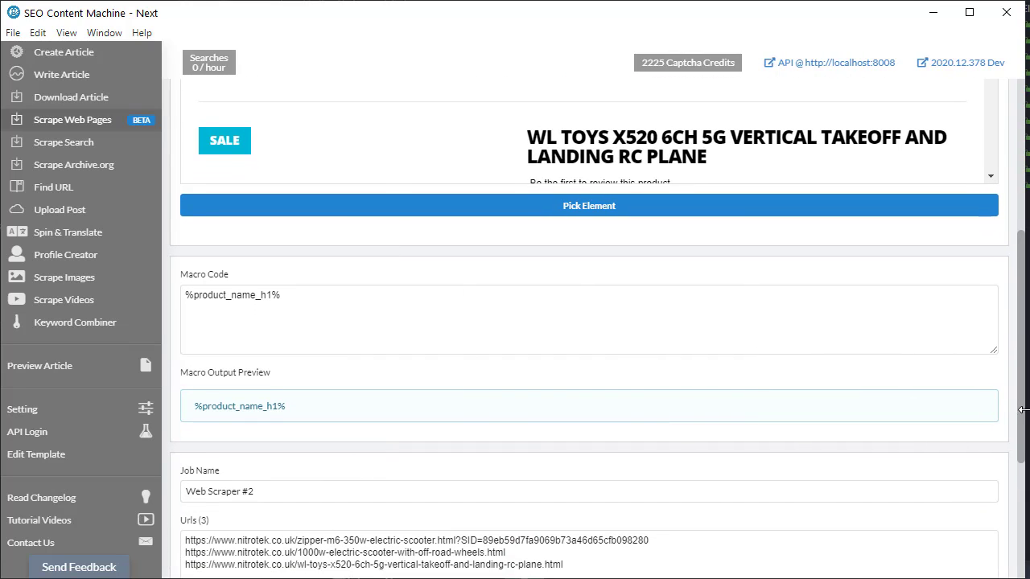
scroll("down", 3)
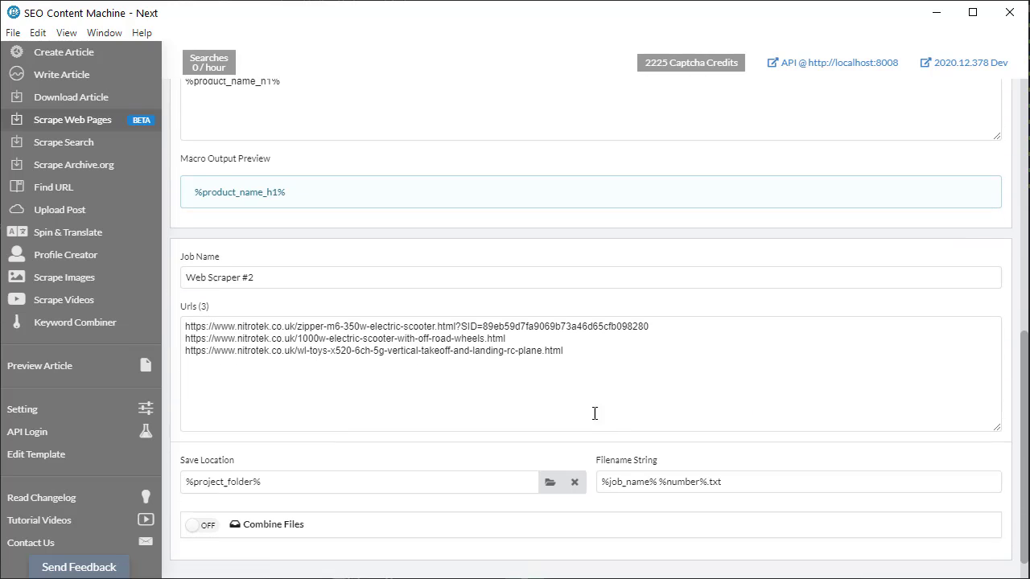
mouse_move(601, 395)
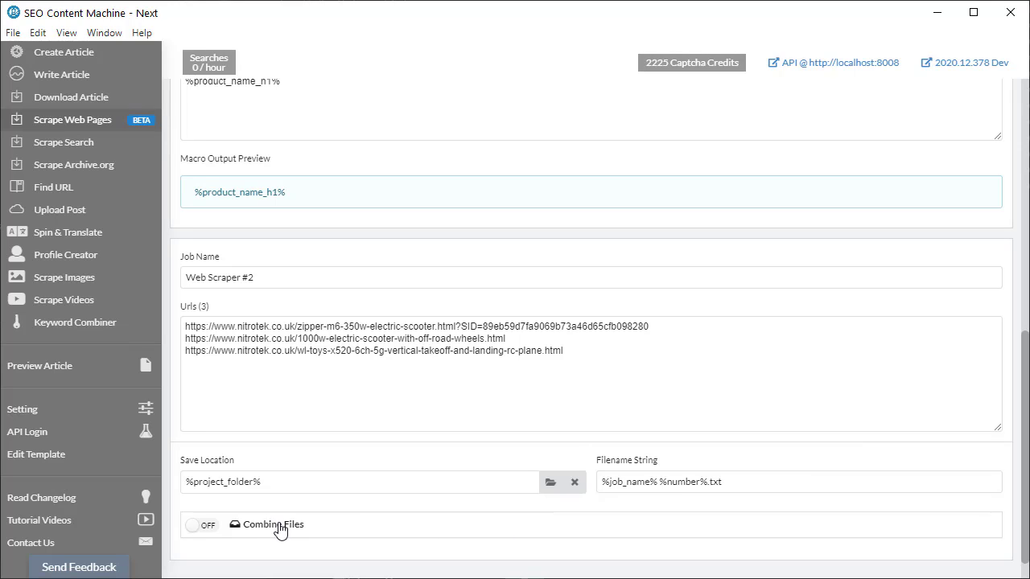
mouse_move(290, 531)
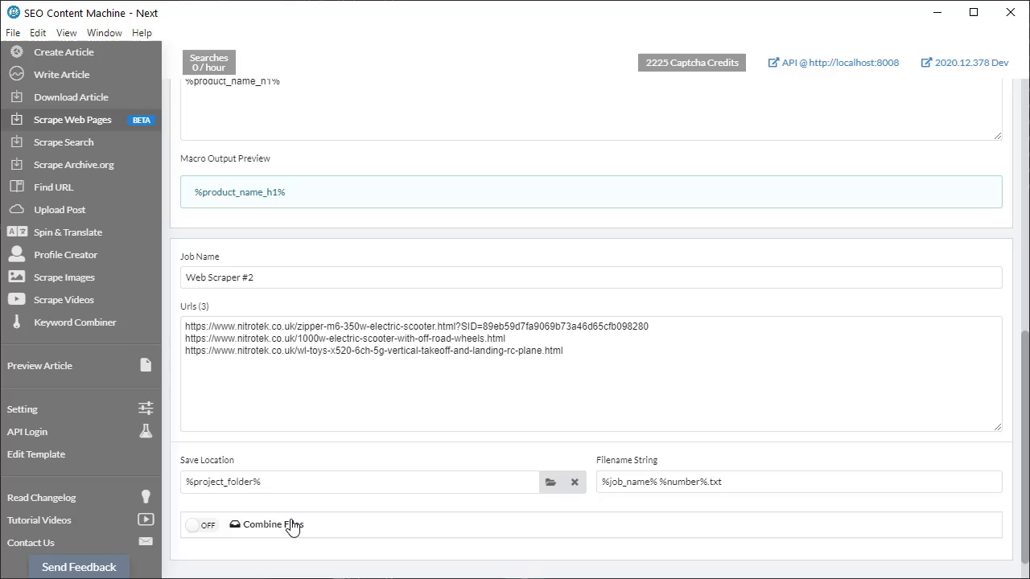
mouse_move(298, 528)
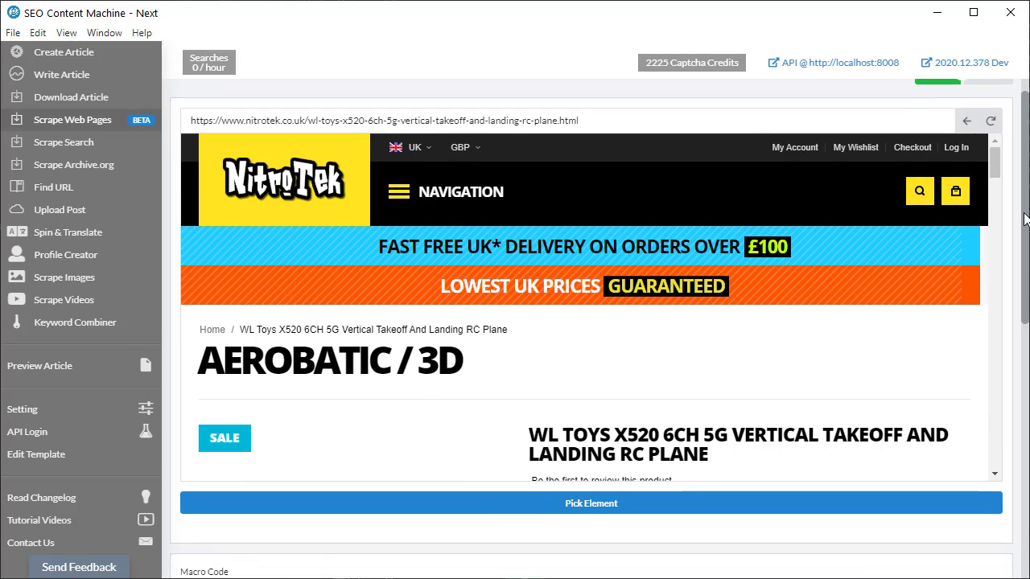
Scroll the plane page preview down to the product title heading
scroll("down", 3)
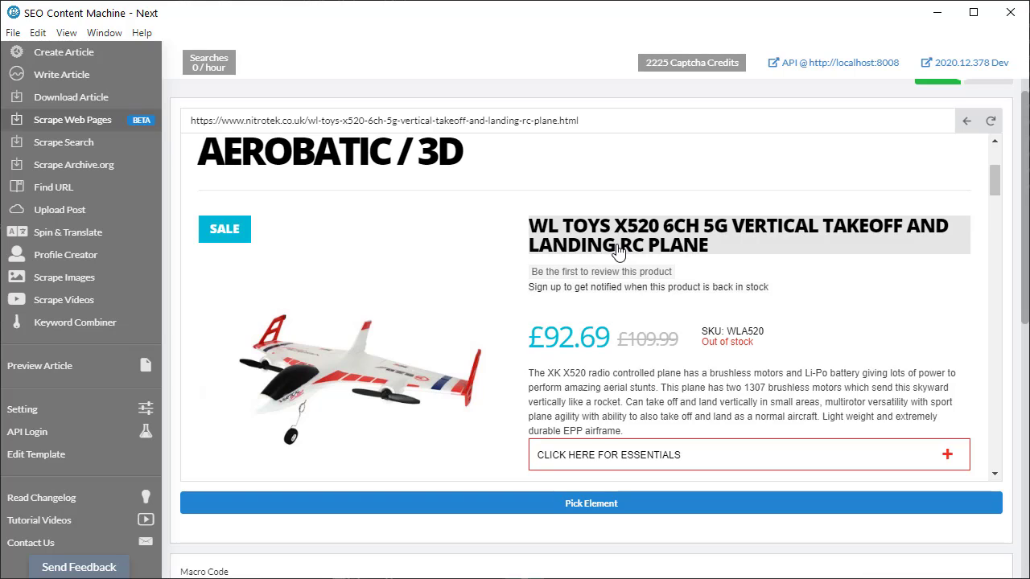
mouse_move(636, 243)
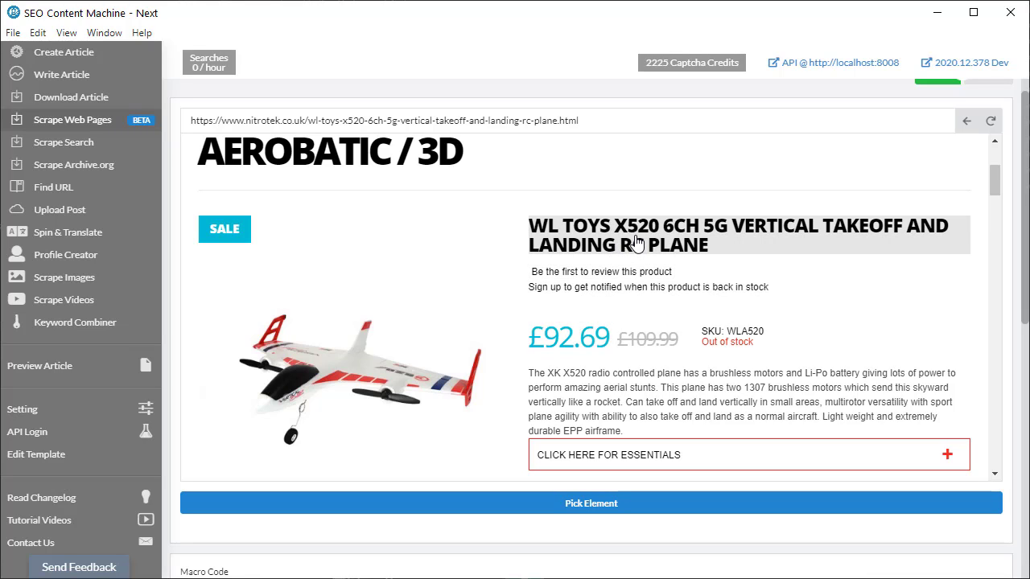
mouse_move(778, 244)
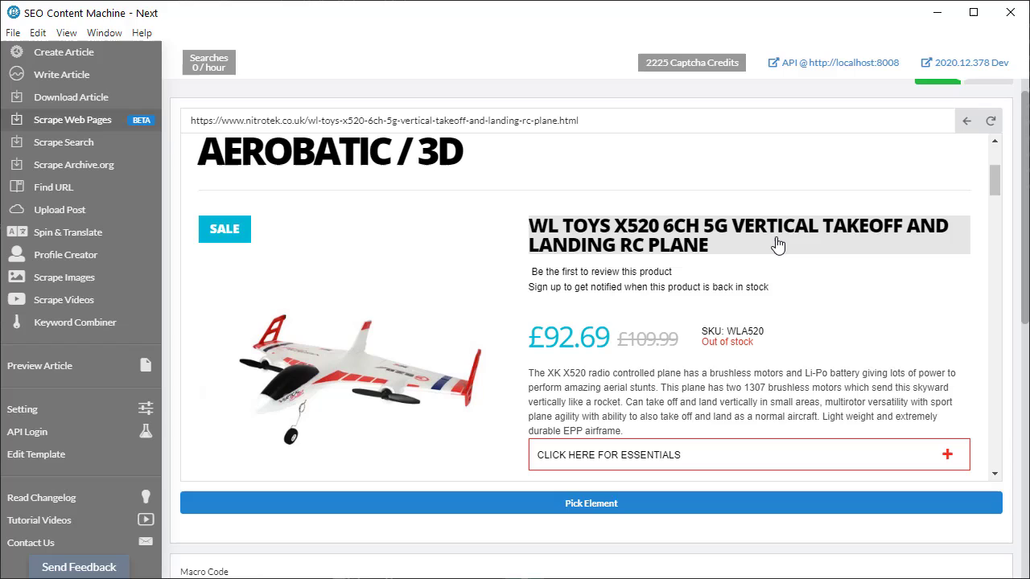
mouse_move(741, 243)
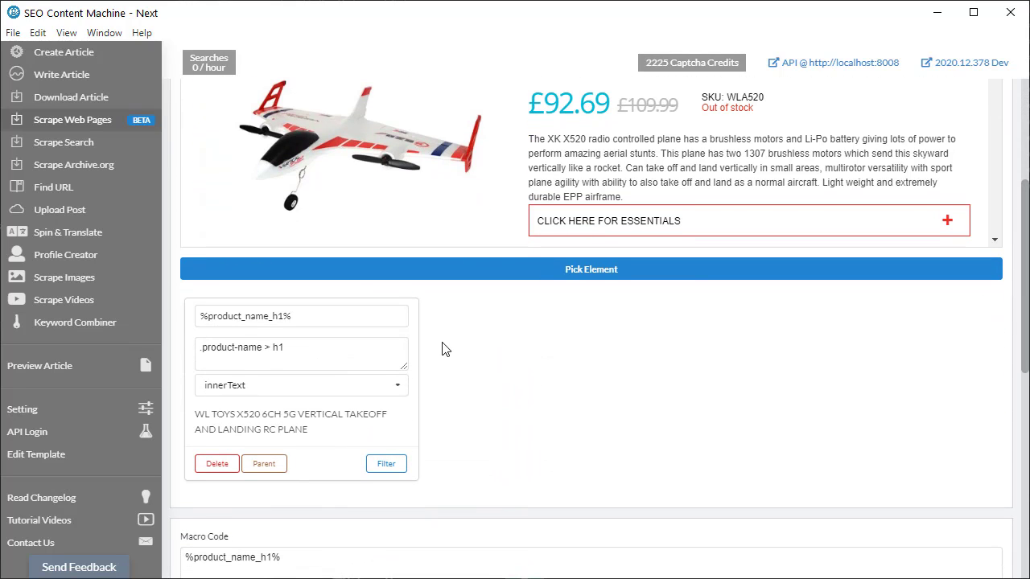
left_click(301, 316)
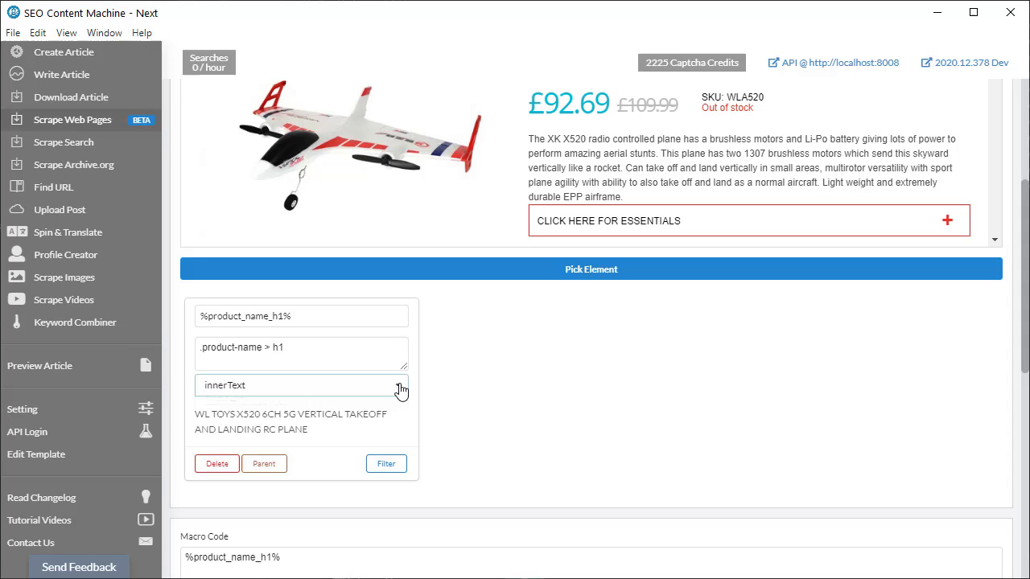
left_click(301, 385)
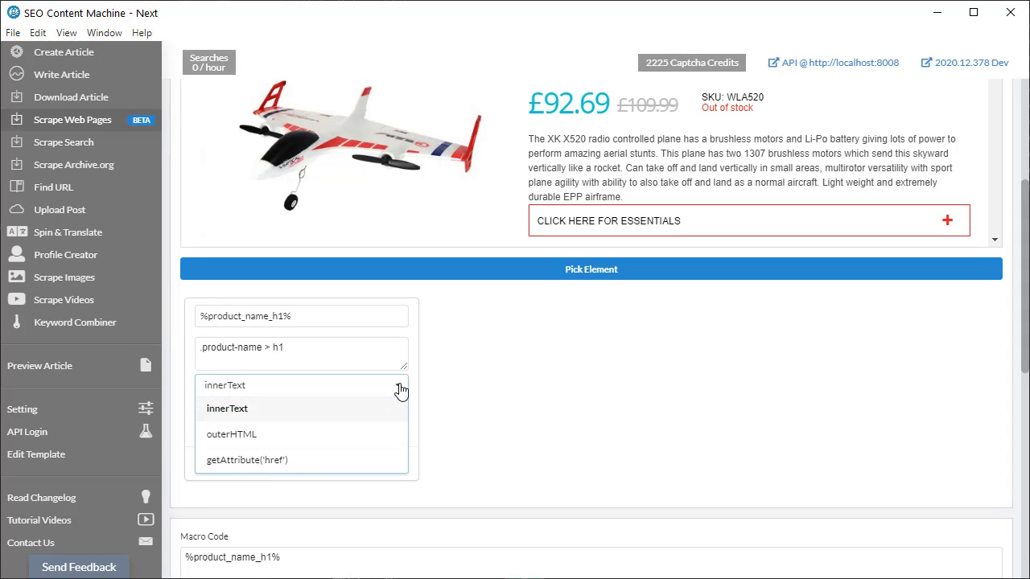
left_click(227, 408)
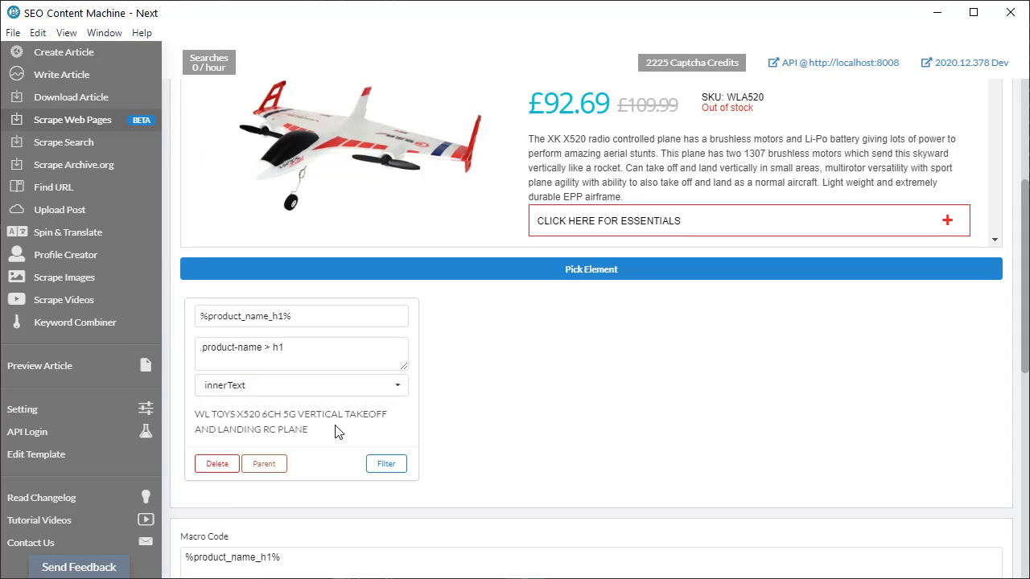
left_click(301, 384)
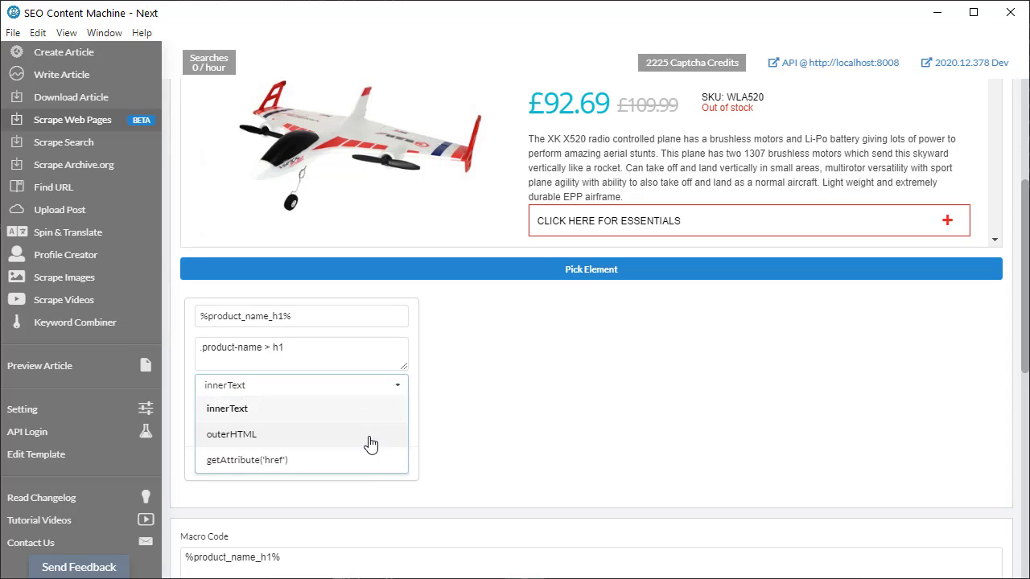
left_click(232, 433)
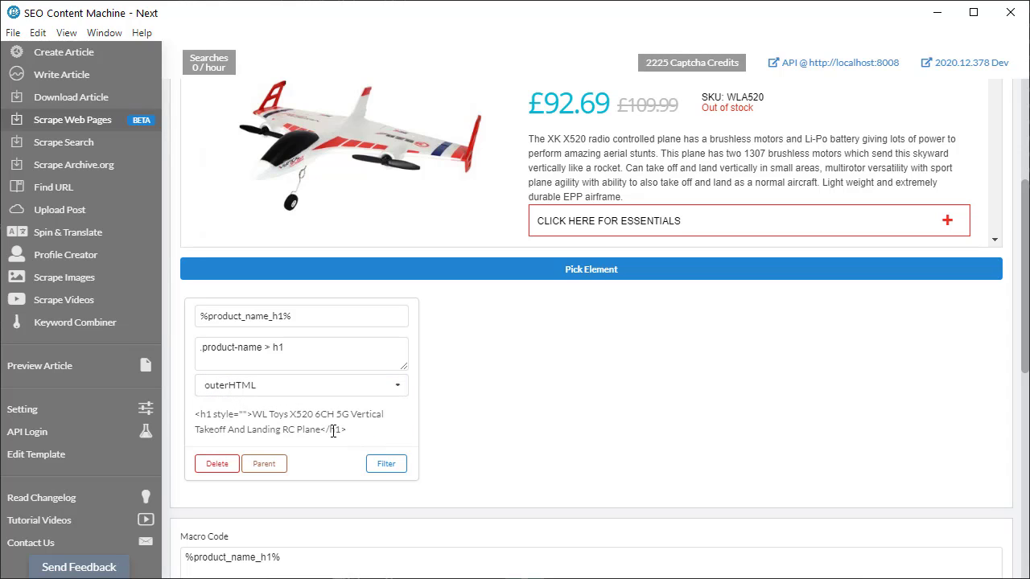
left_click(300, 385)
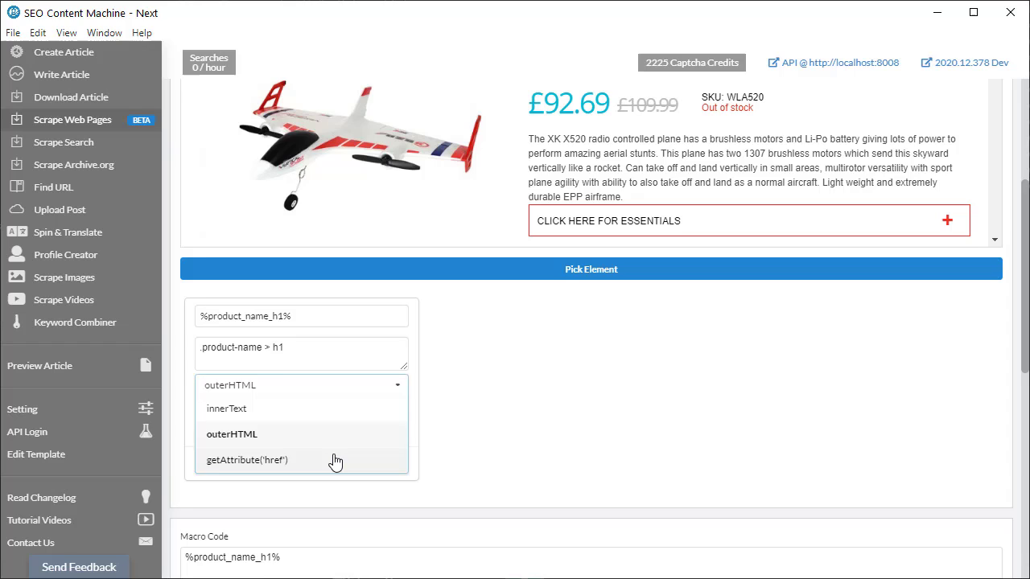
left_click(247, 459)
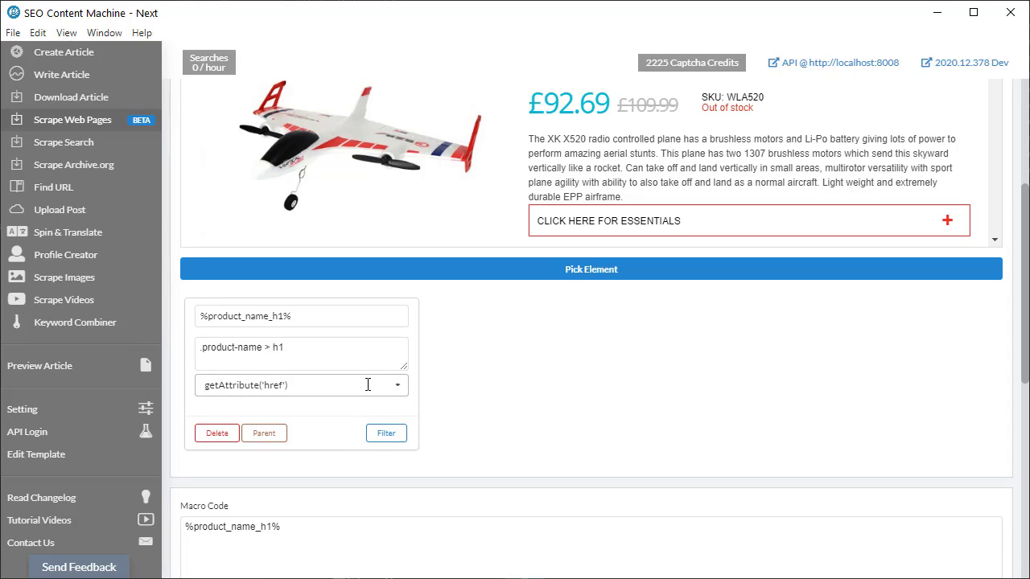
mouse_move(349, 388)
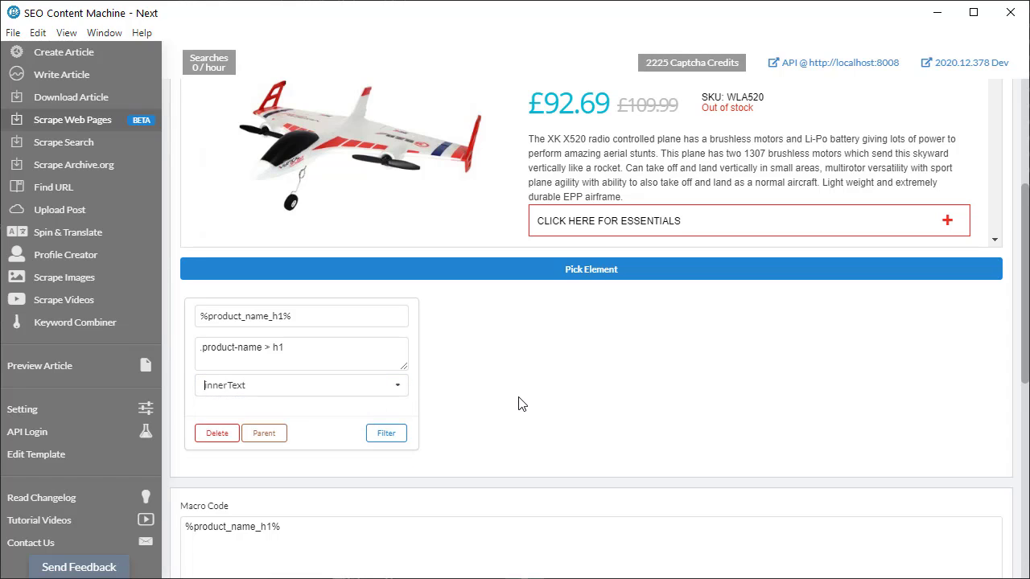
left_click(386, 433)
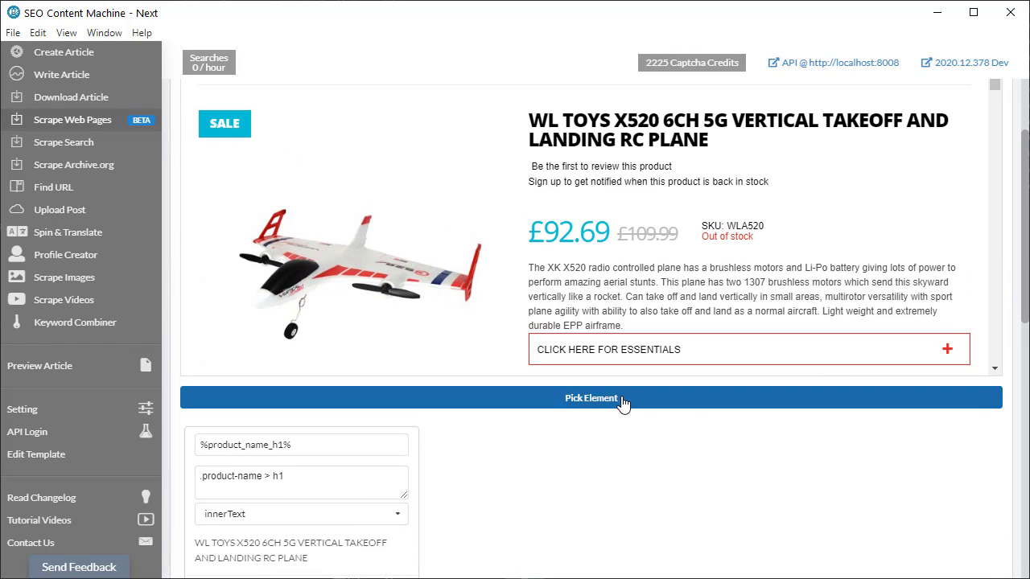
Pick the product's short description paragraph as a third inner-text field
left_click(569, 231)
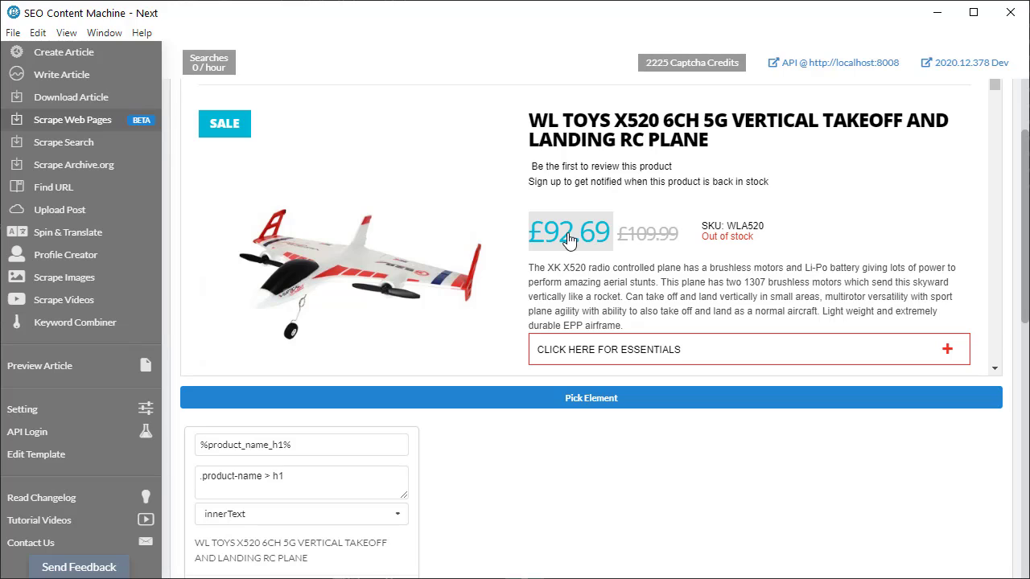
left_click(569, 232)
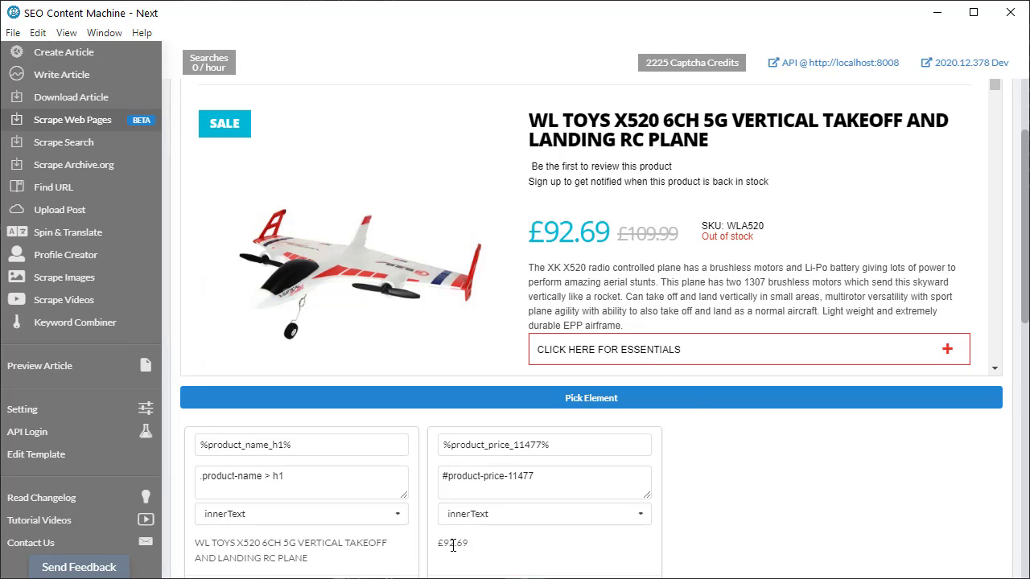
mouse_move(745, 408)
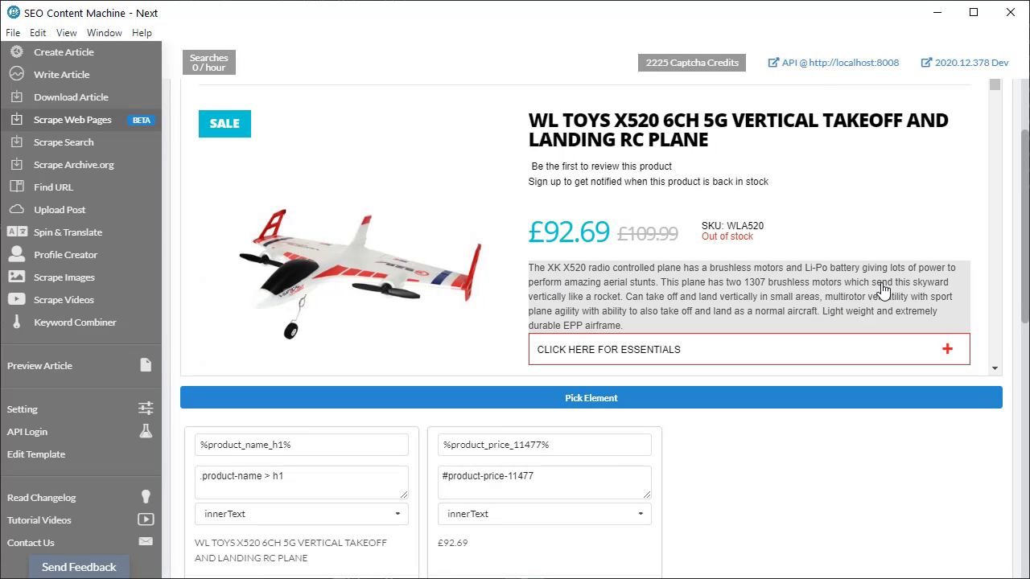
left_click(740, 296)
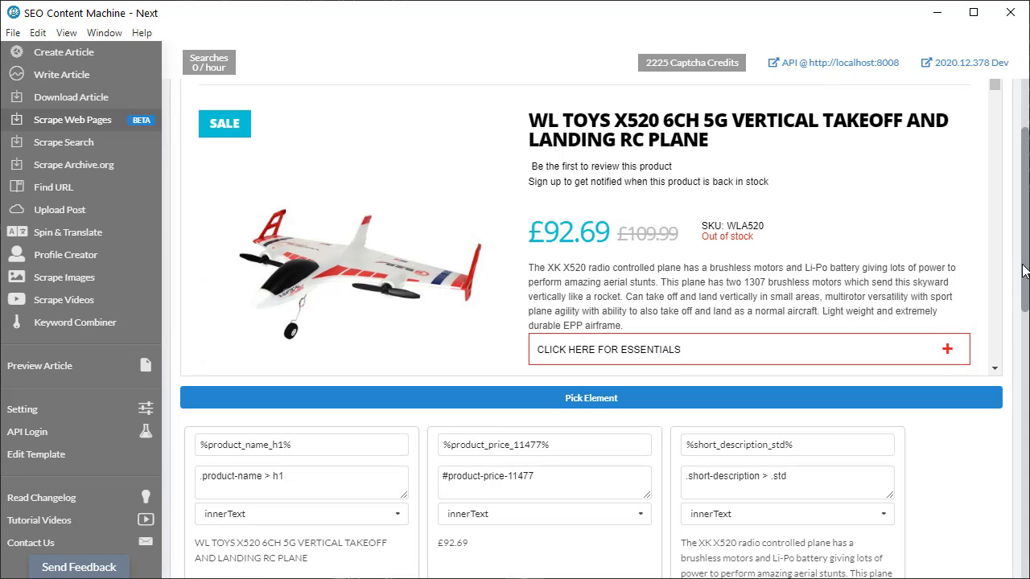
scroll("down", 3)
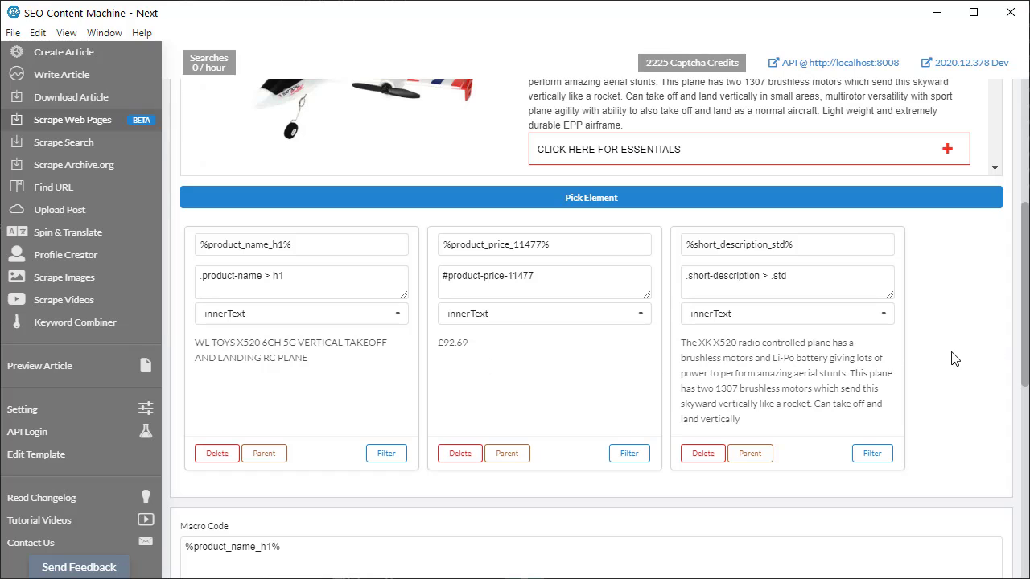
scroll("down", 3)
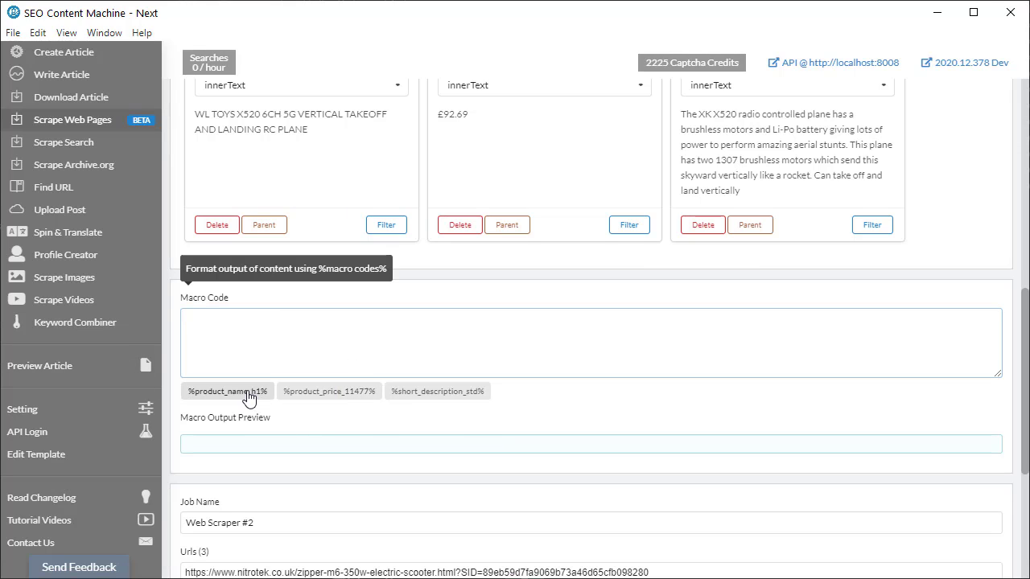
Insert name, price and description macros, wrapping the title in <h1></h1> and prefixing price with $
left_click(226, 391)
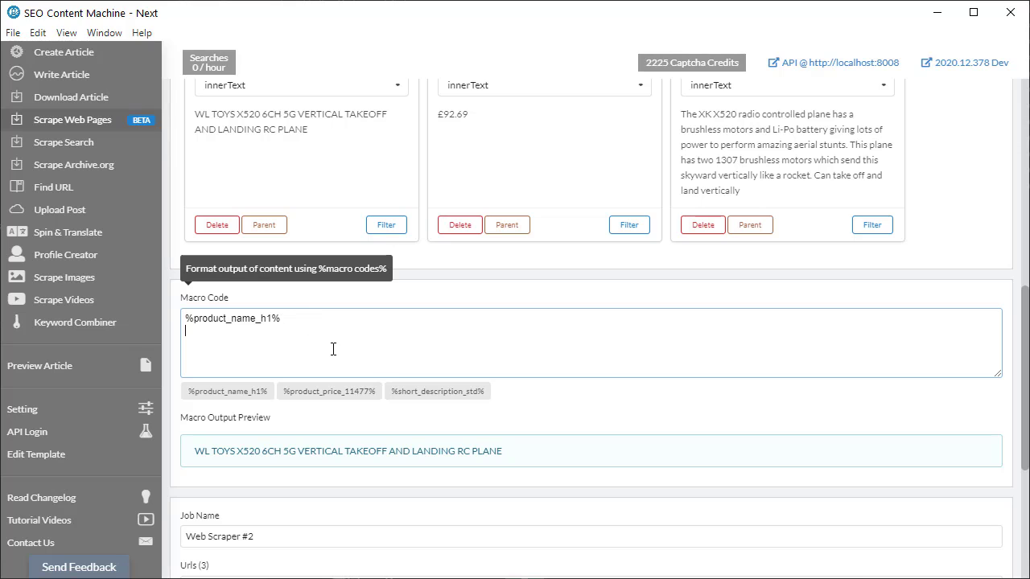
left_click(328, 391)
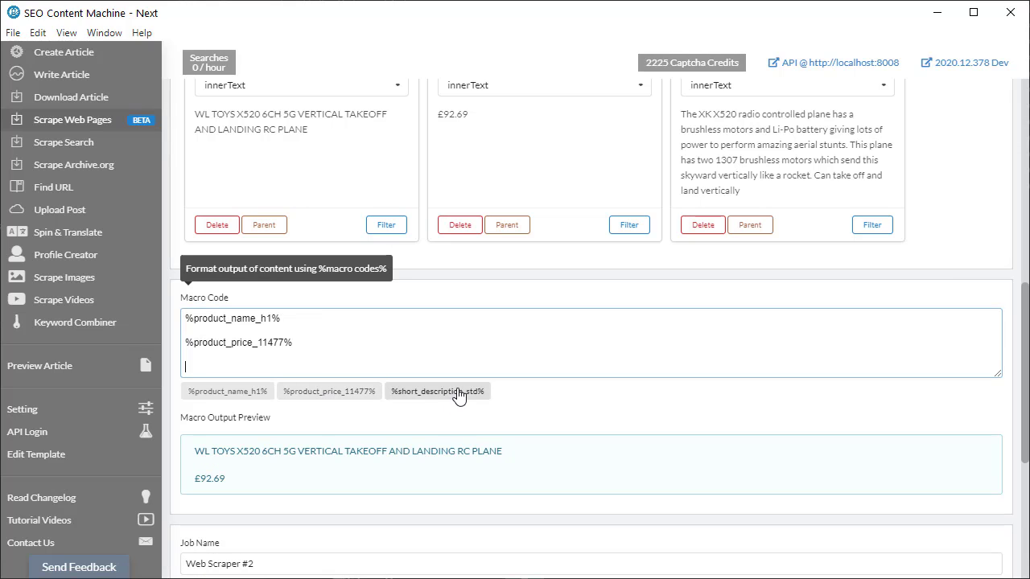
left_click(437, 391)
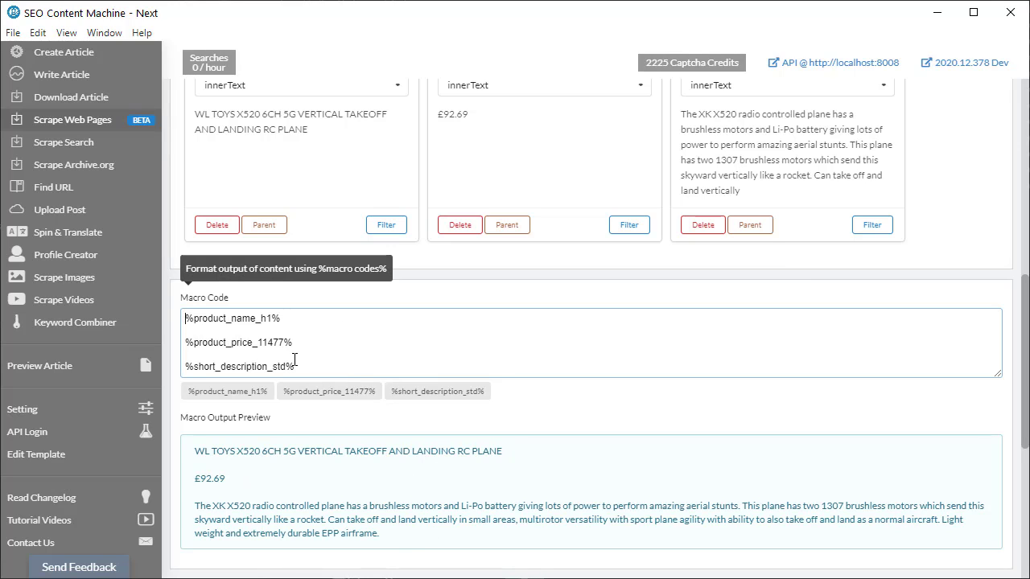
type("<h1>")
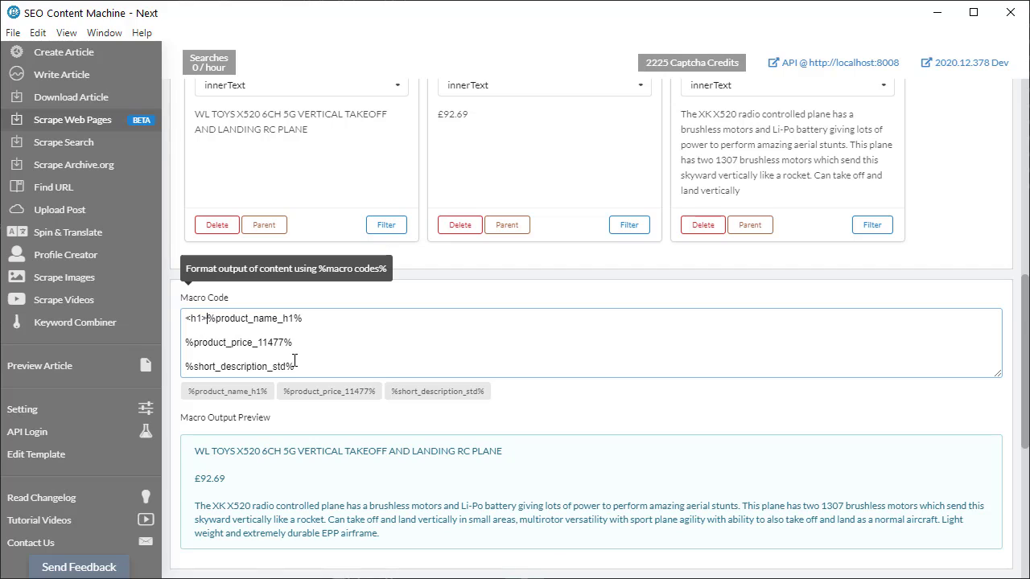
type("<")
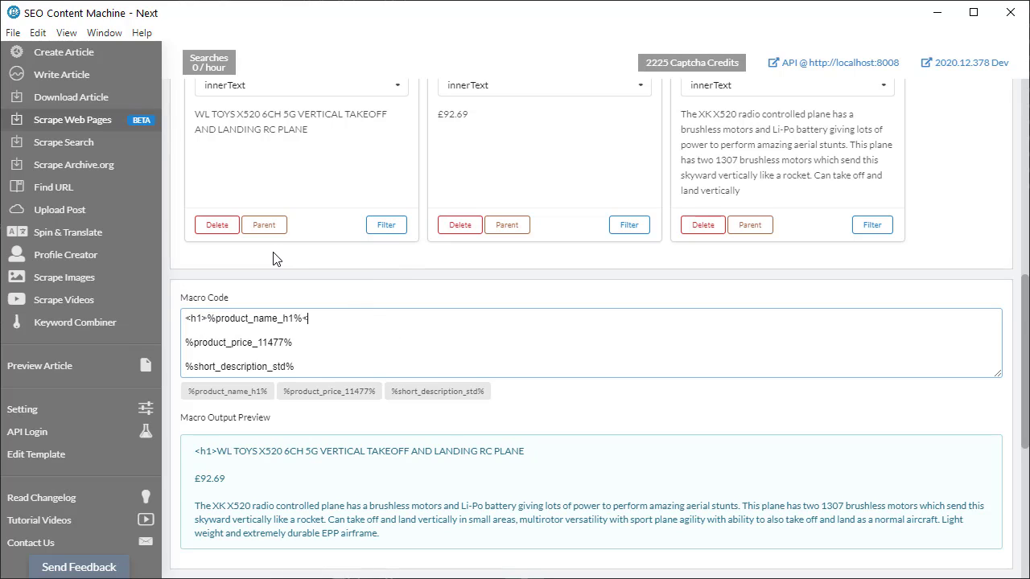
type("/h1>")
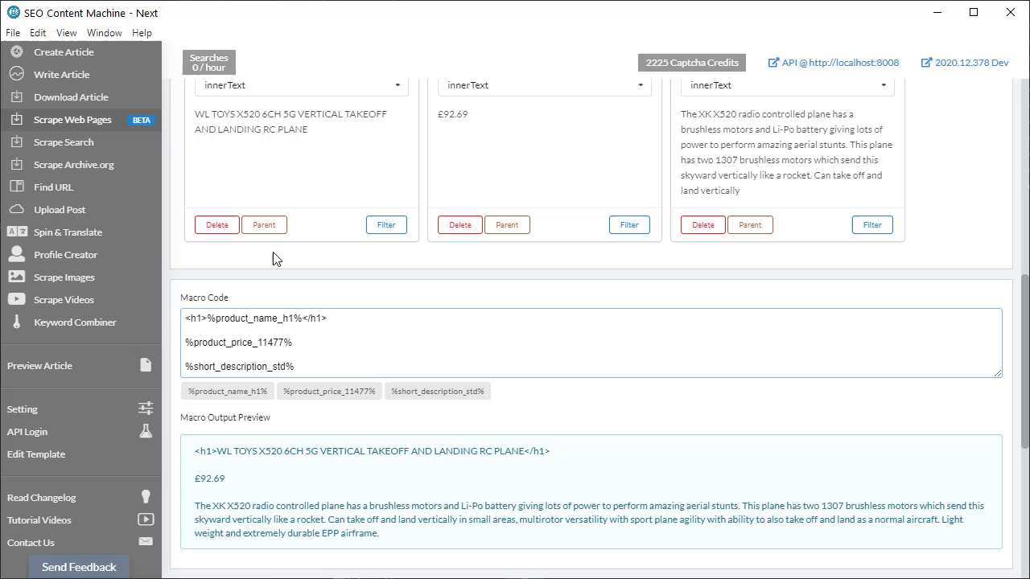
mouse_move(154, 344)
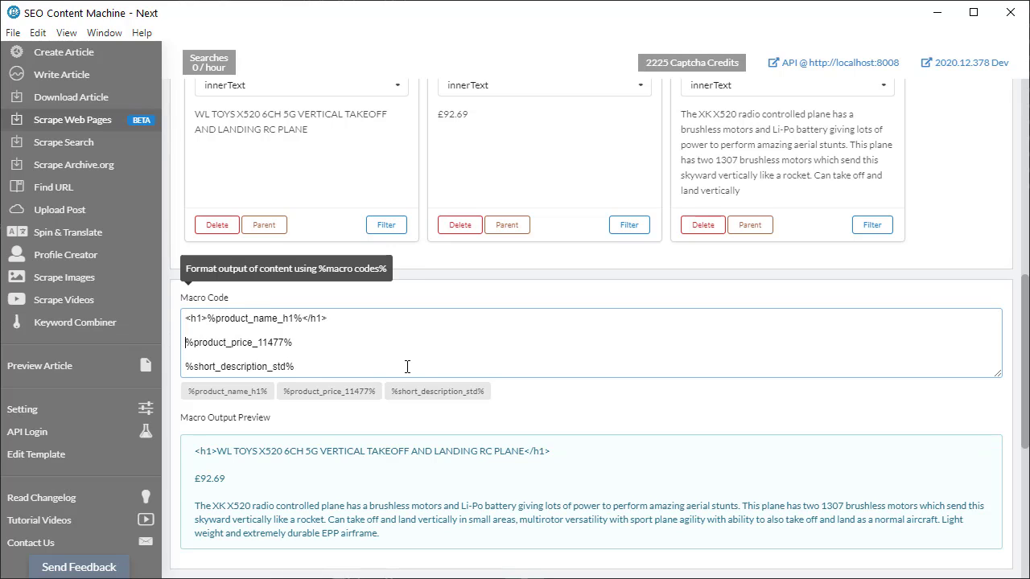
type("$)")
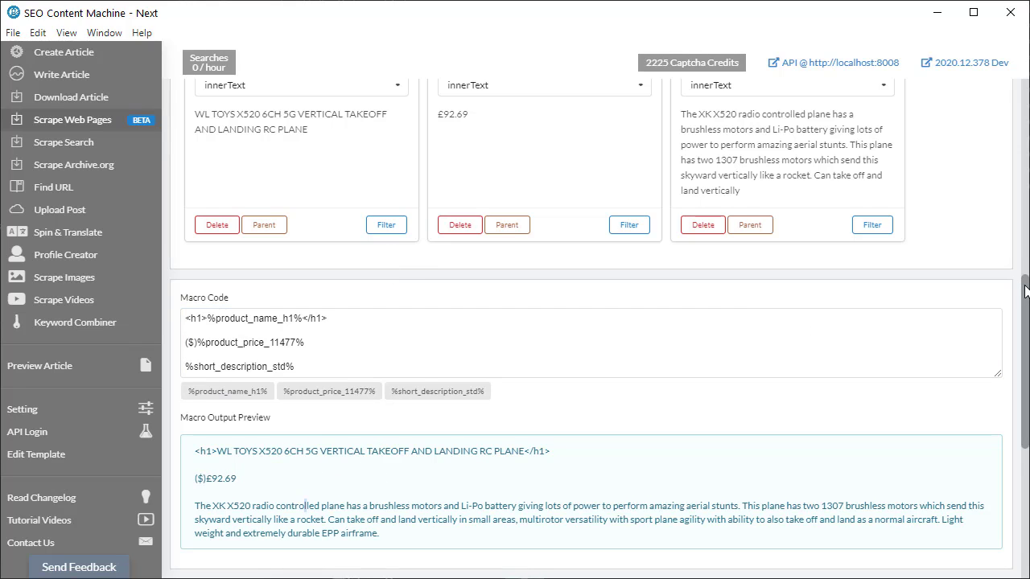
scroll("down", 3)
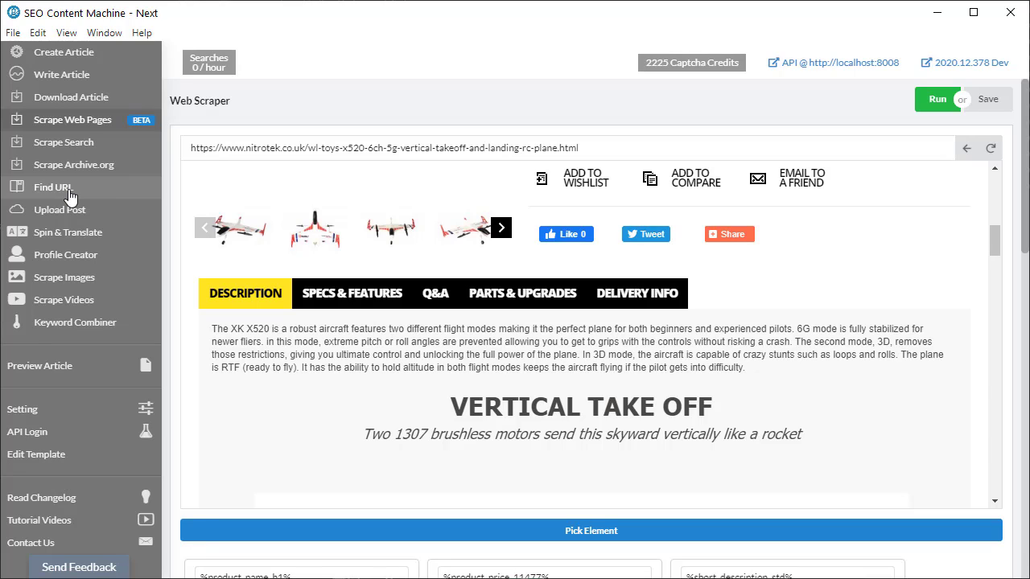
mouse_move(71, 199)
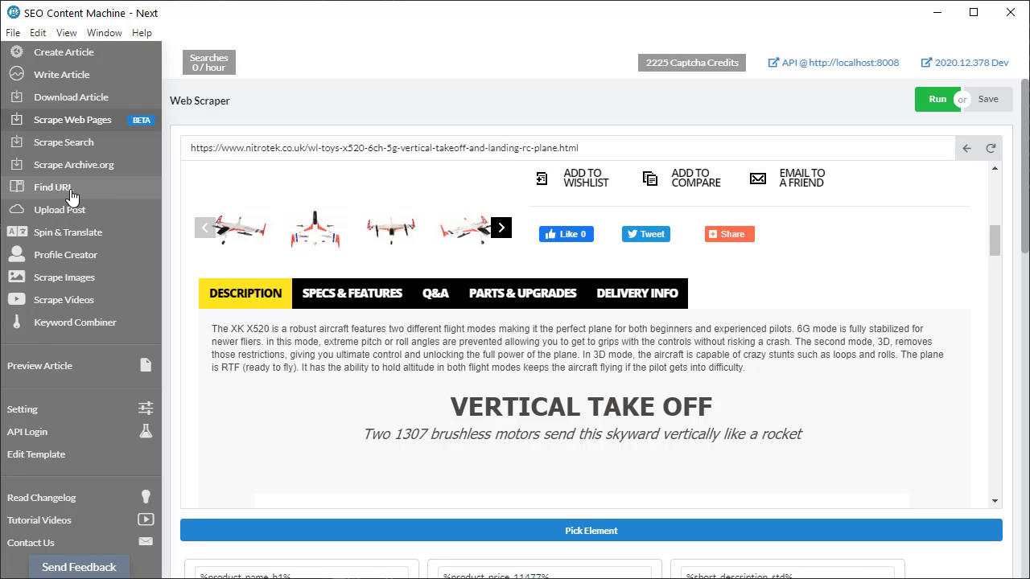
mouse_move(73, 197)
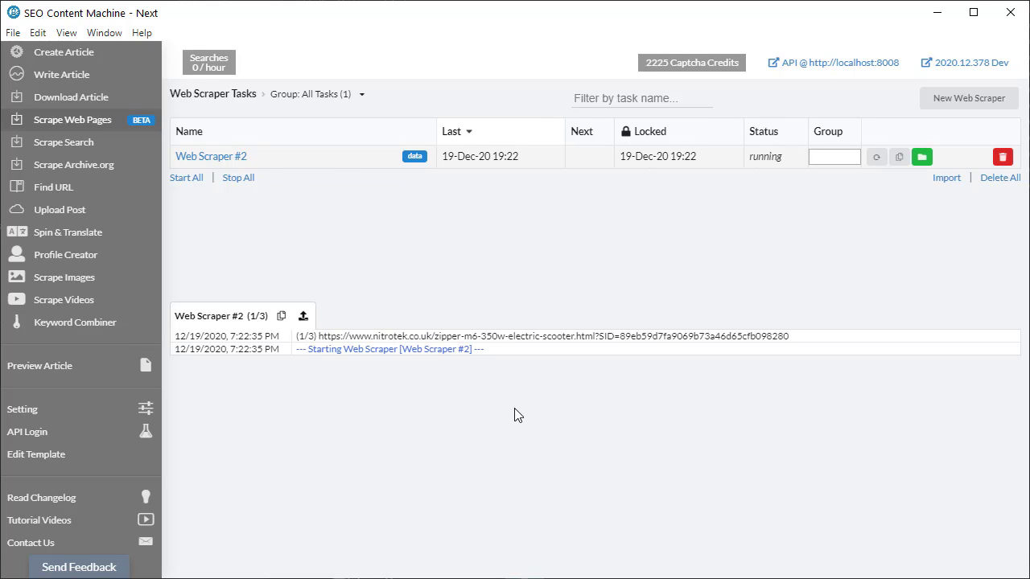
mouse_move(519, 379)
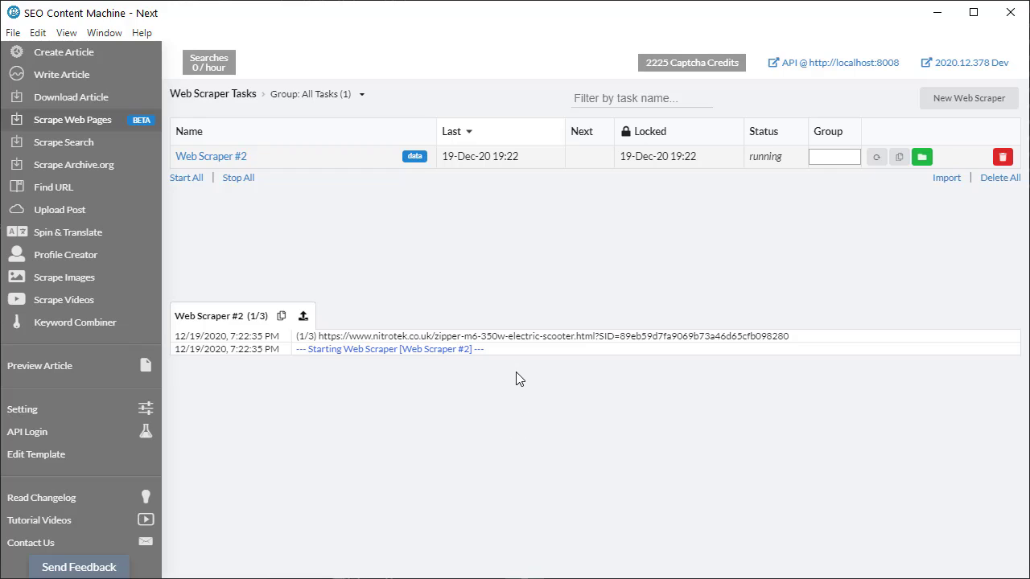
mouse_move(531, 390)
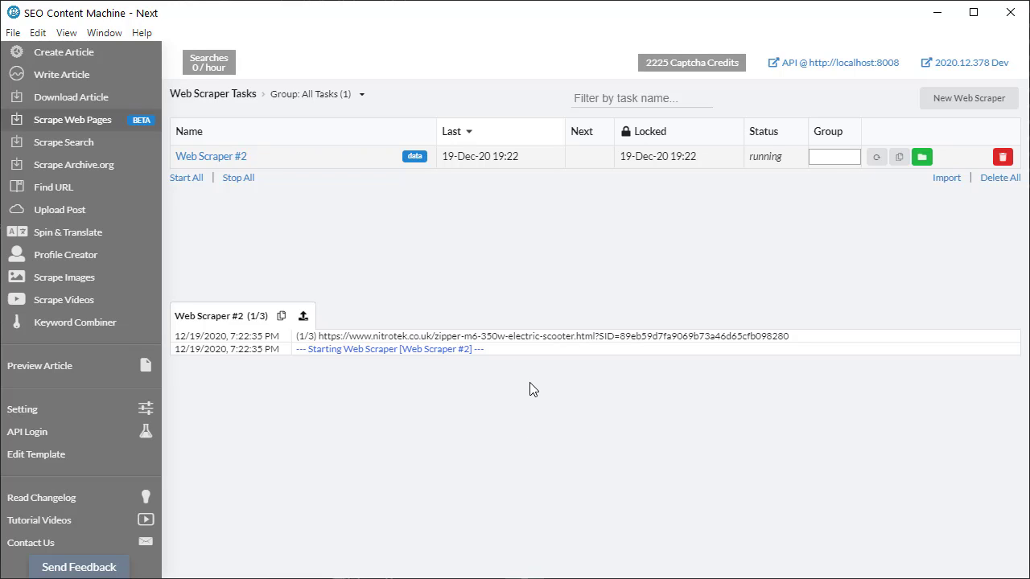
mouse_move(600, 428)
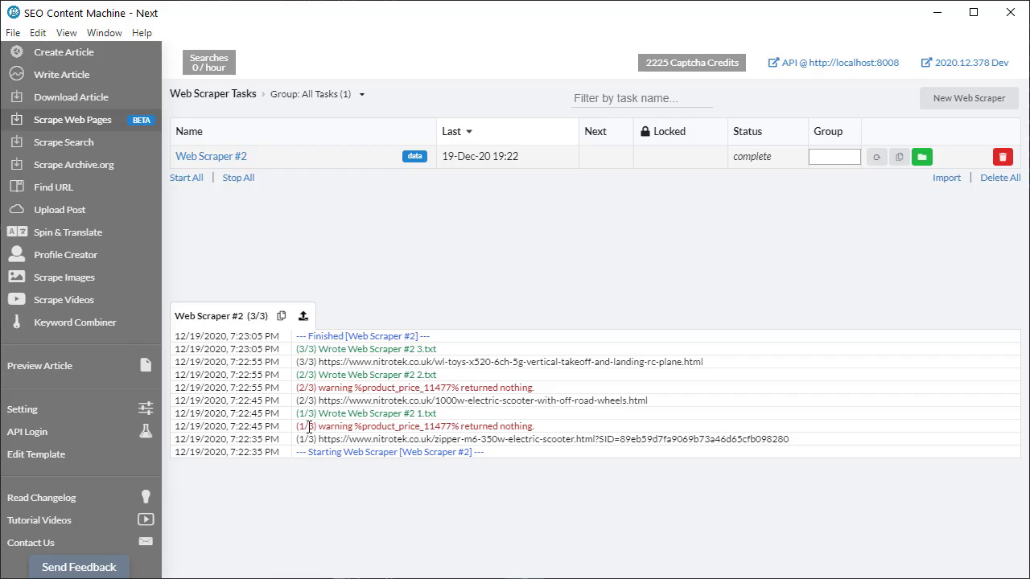
mouse_move(369, 431)
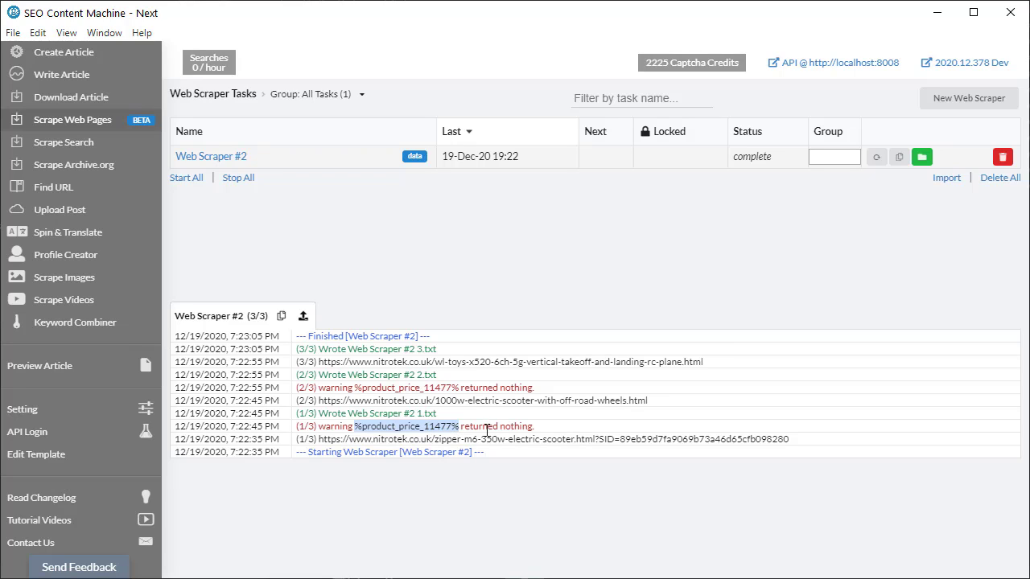
Highlight the %product_price_11477% returned-nothing warnings in the run log
double_click(524, 439)
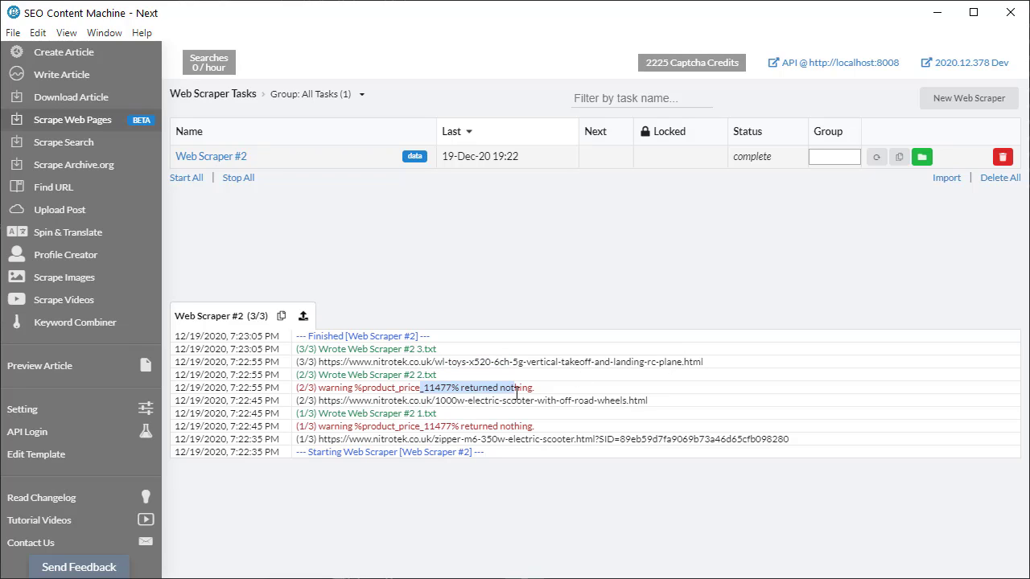
left_click(470, 400)
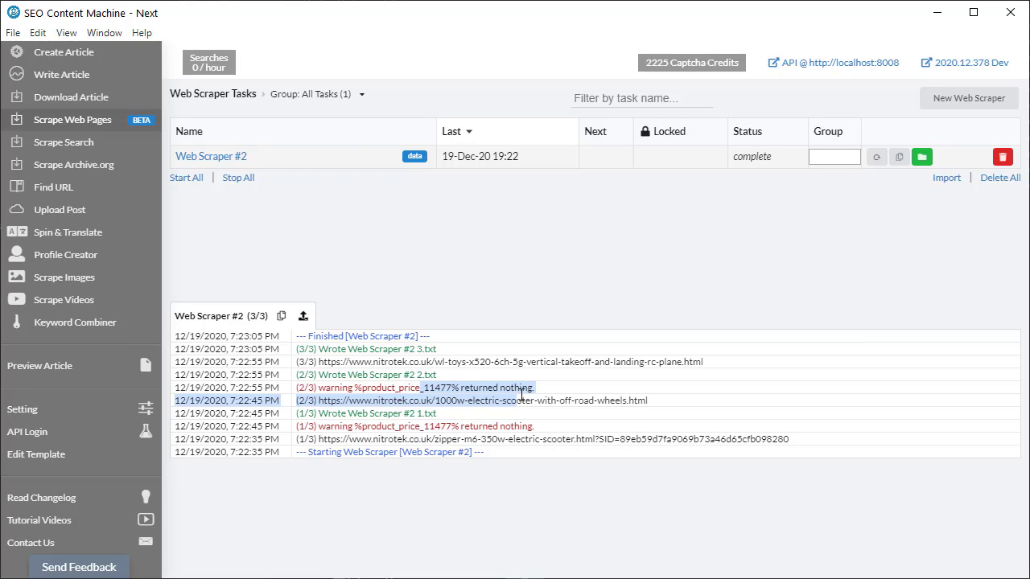
mouse_move(891, 246)
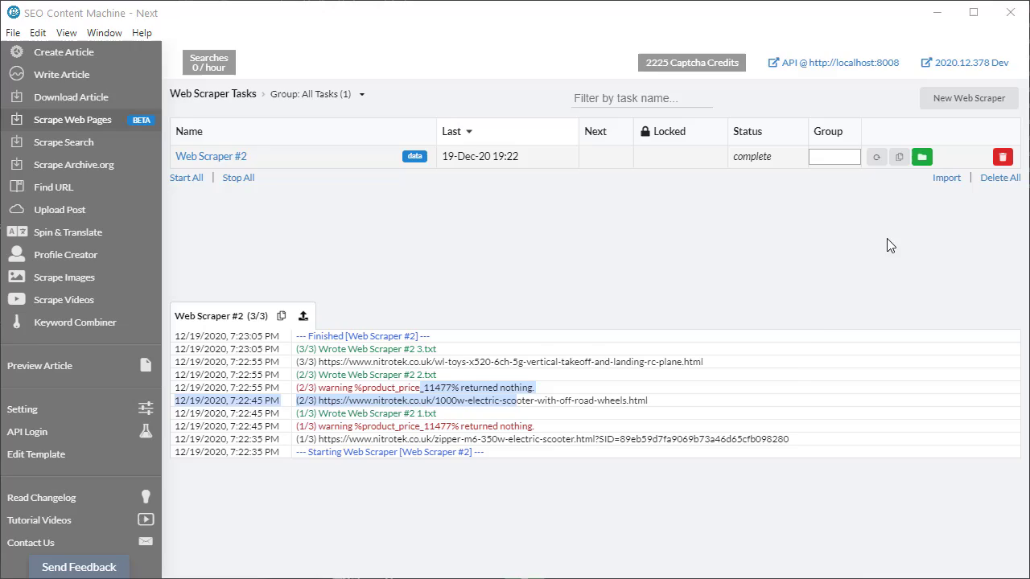
Open Web Scraper #2 2.txt in Notepad++, check its empty ($) price line, then close it
left_click(921, 157)
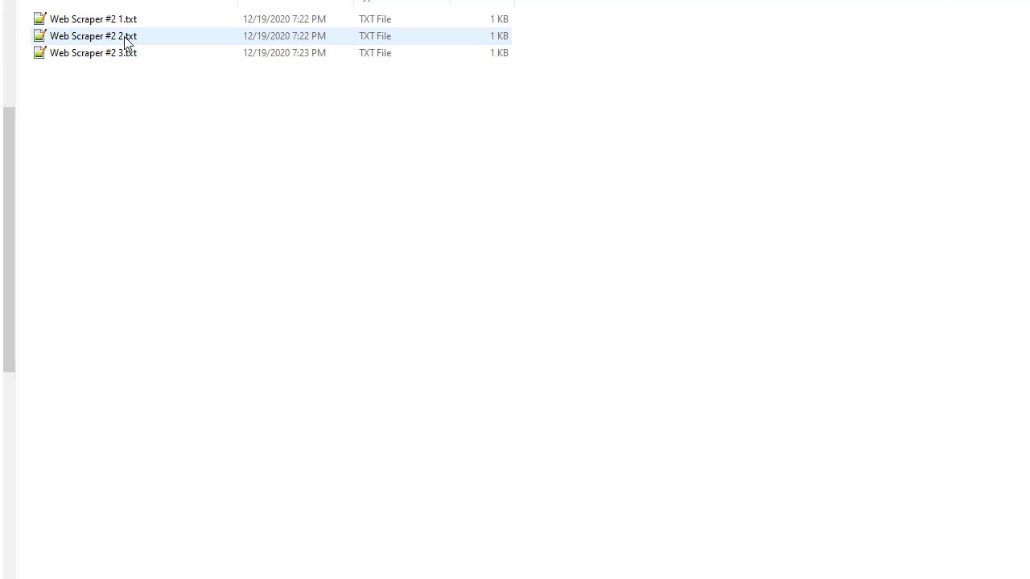
double_click(93, 35)
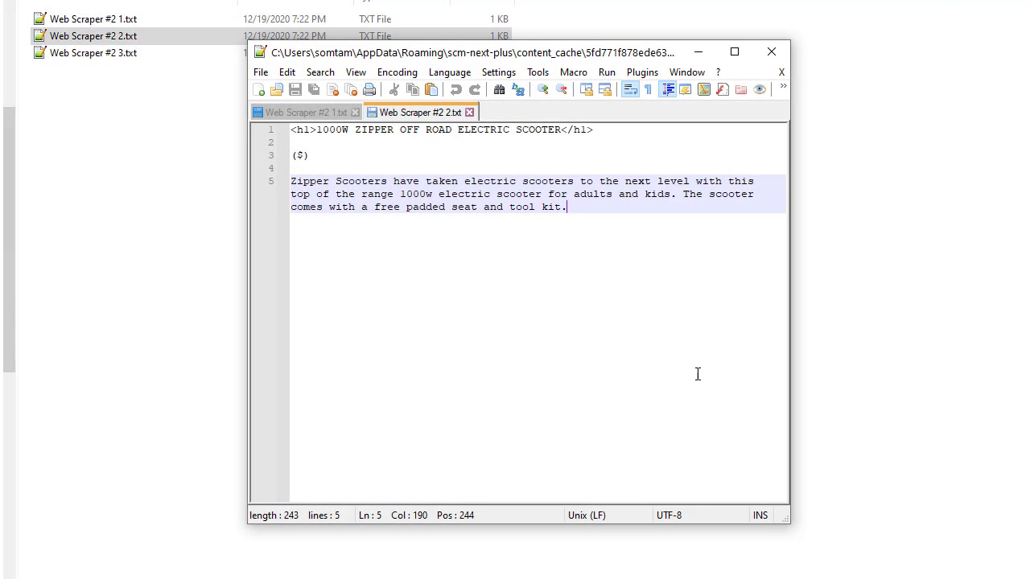
mouse_move(419, 112)
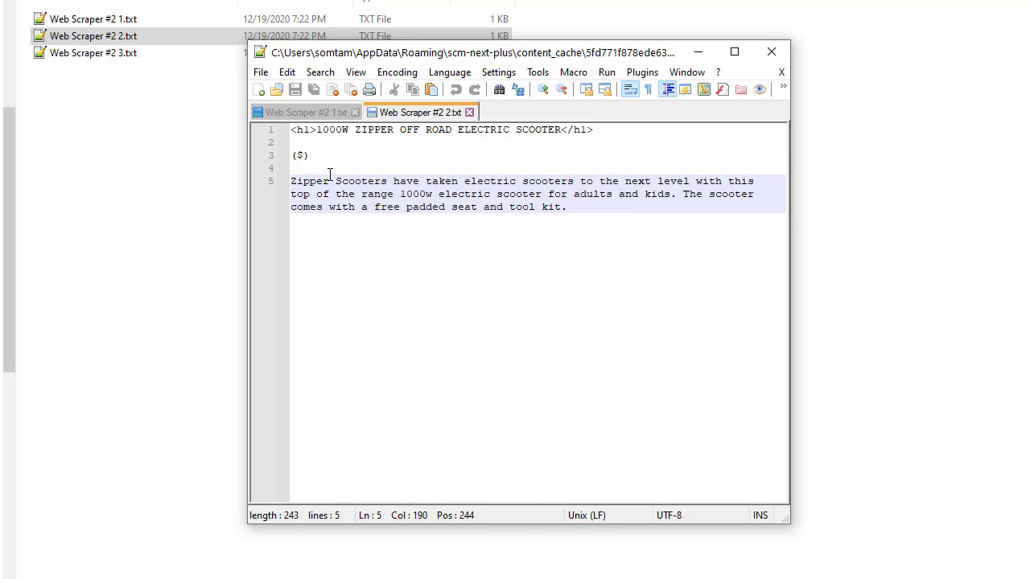
left_click(310, 155)
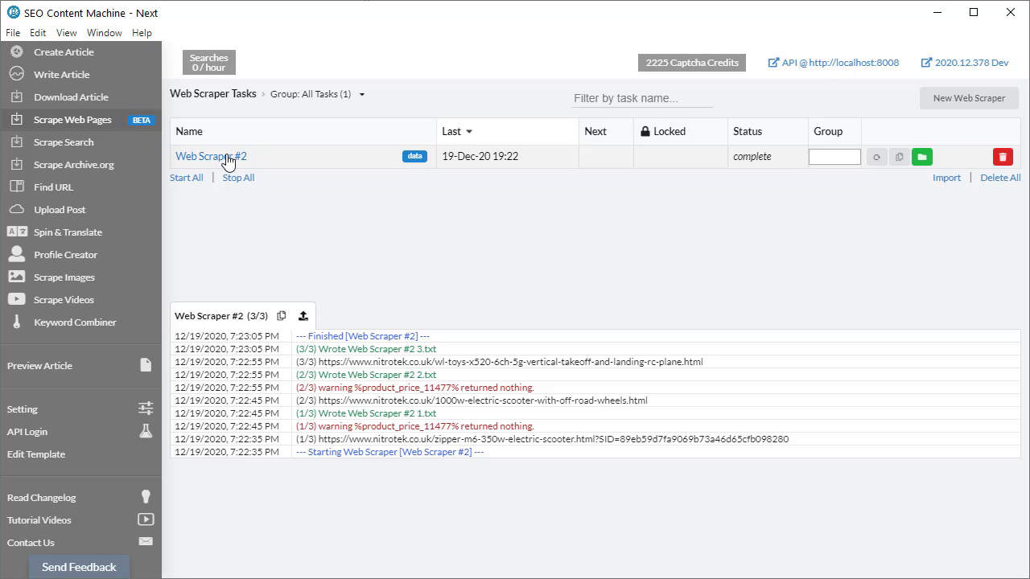
Reopen Web Scraper #2 and select the 11477 id in the #product-price-11477 selector
left_click(211, 156)
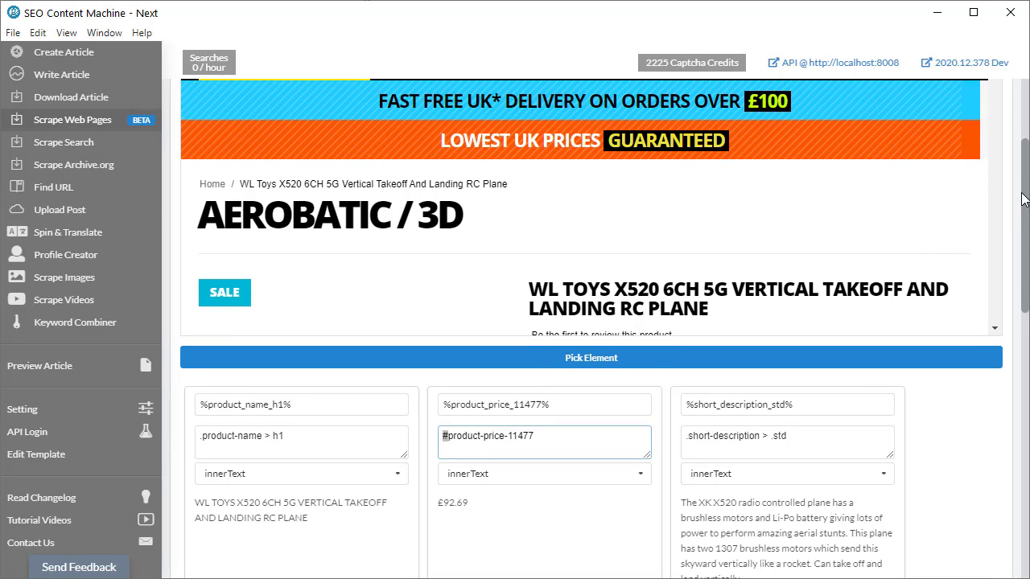
scroll("down", 3)
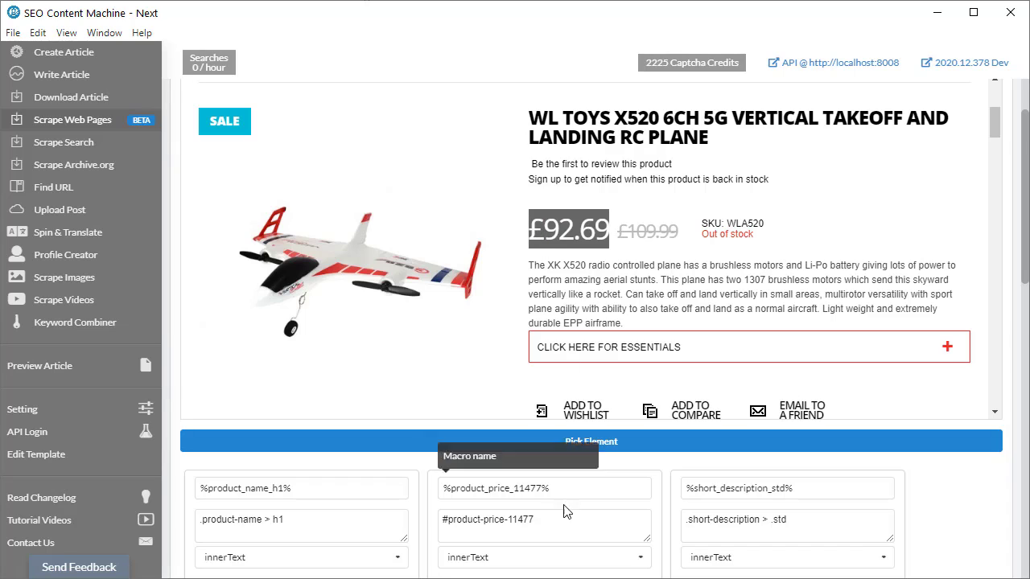
mouse_move(499, 390)
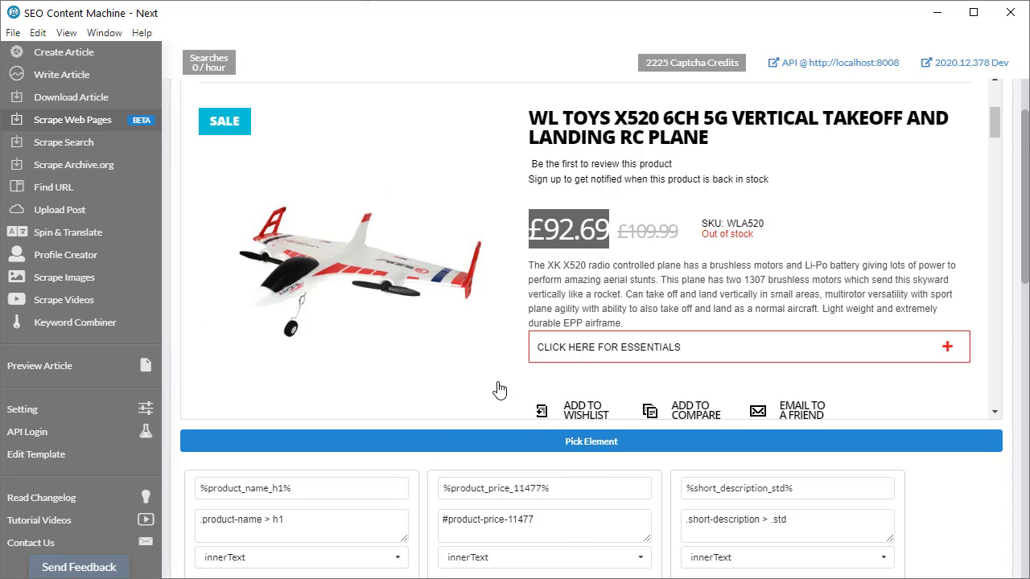
mouse_move(546, 323)
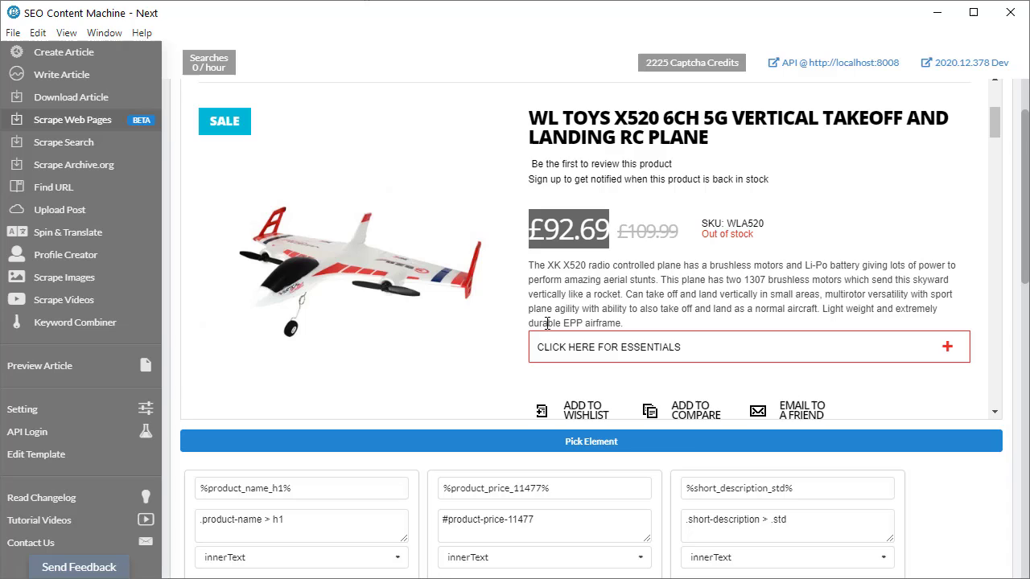
left_click(544, 525)
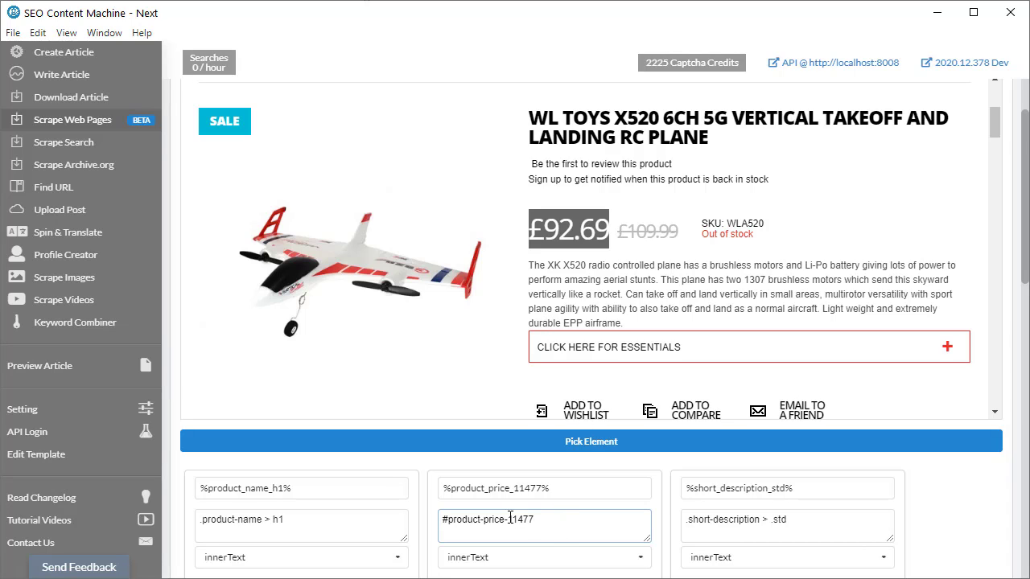
double_click(520, 519)
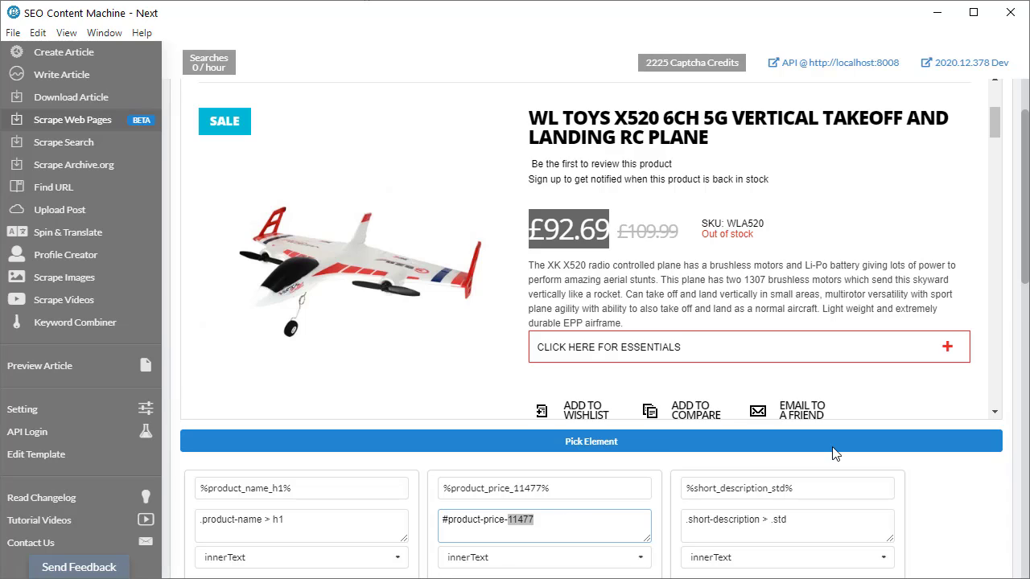
scroll("down", 3)
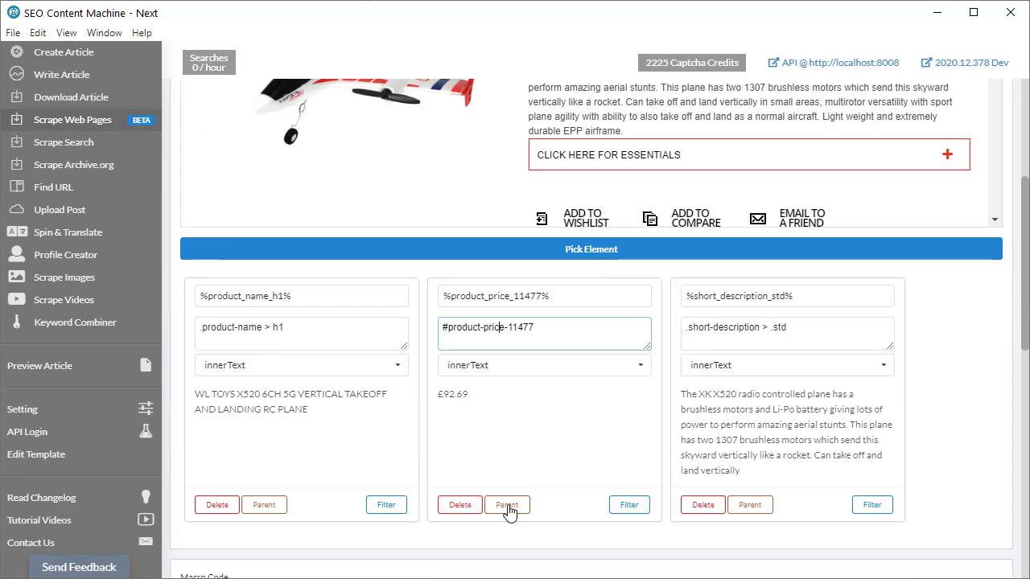
mouse_move(460, 505)
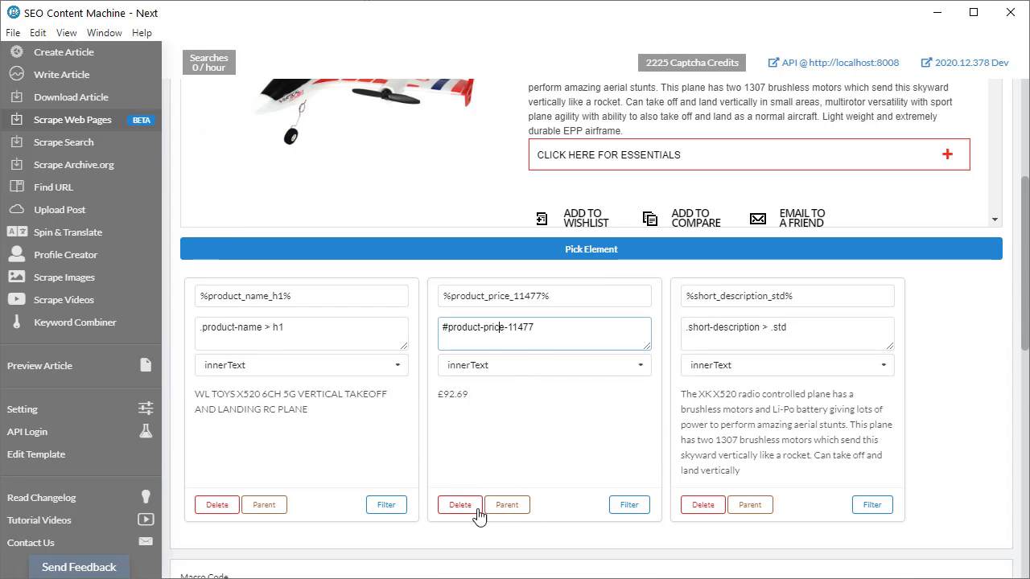
mouse_move(507, 505)
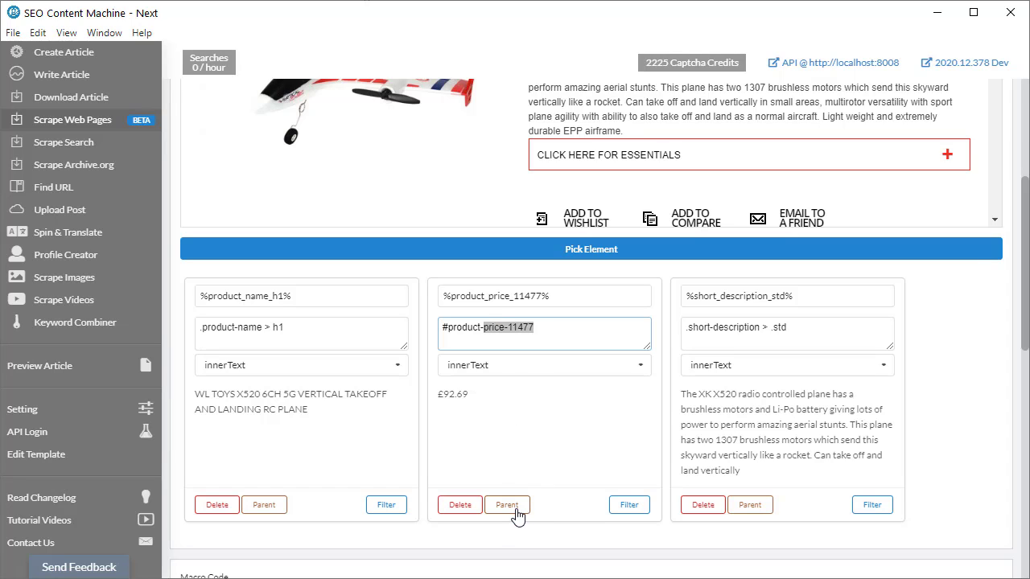
Retarget the price rule to the parent .special-price container, extracting £92.69 as innerText
left_click(507, 504)
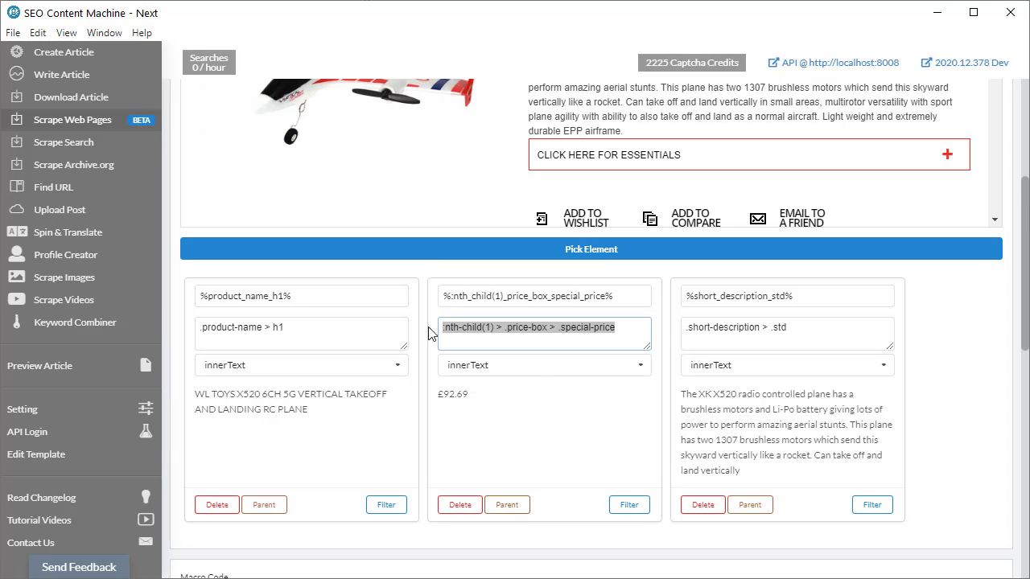
left_click(491, 327)
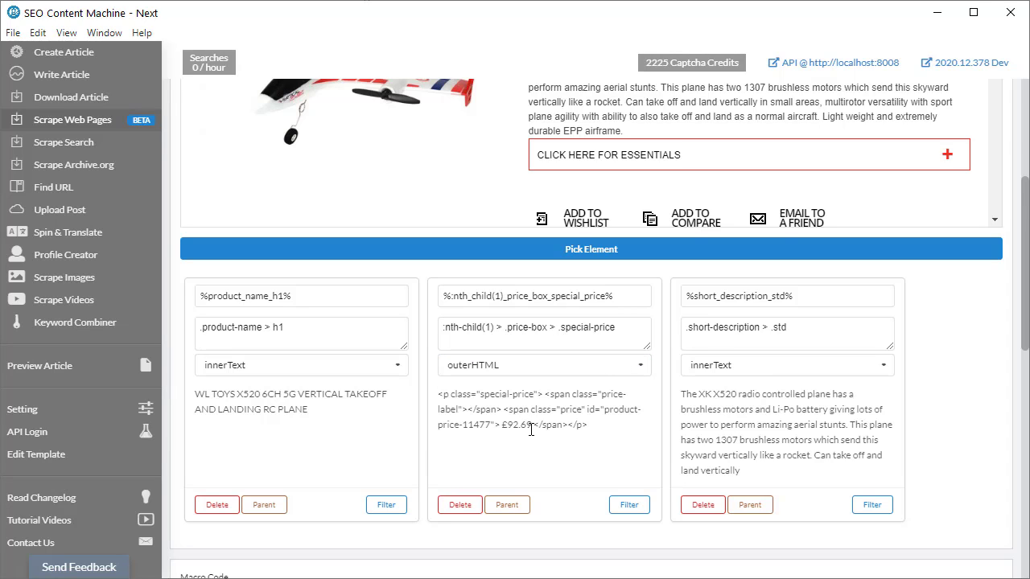
mouse_move(567, 427)
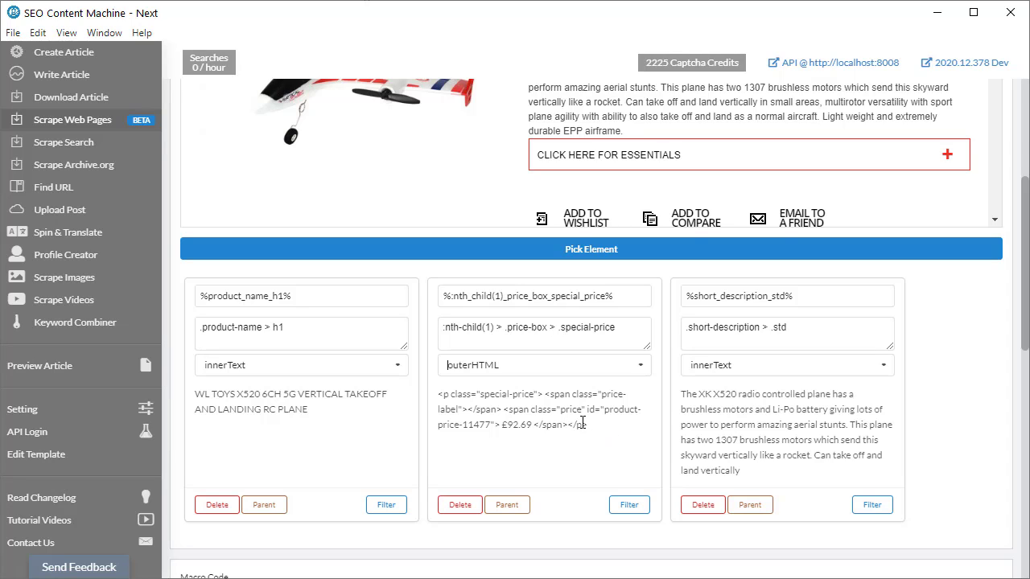
left_click_drag(586, 424, 498, 425)
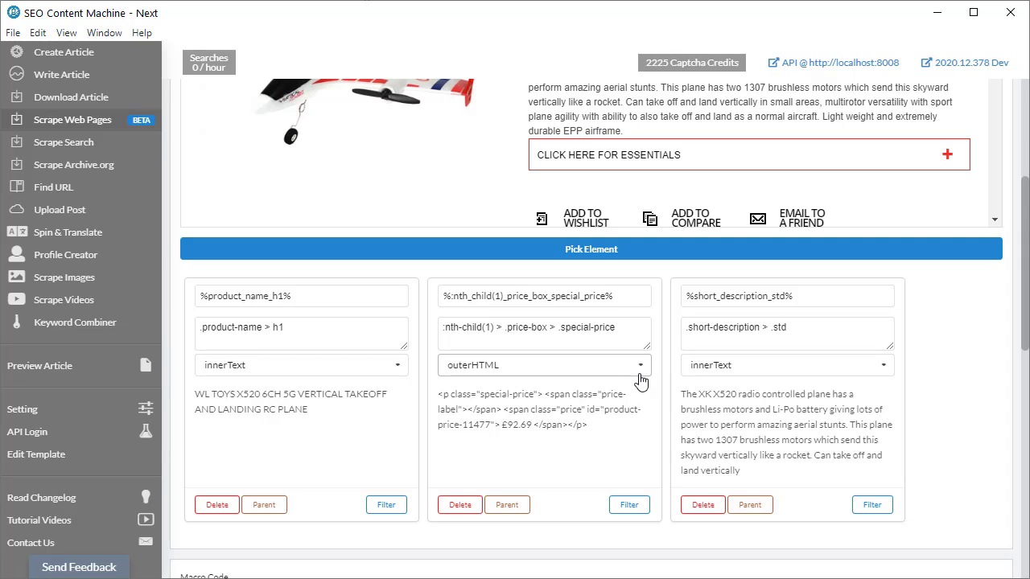
left_click(544, 364)
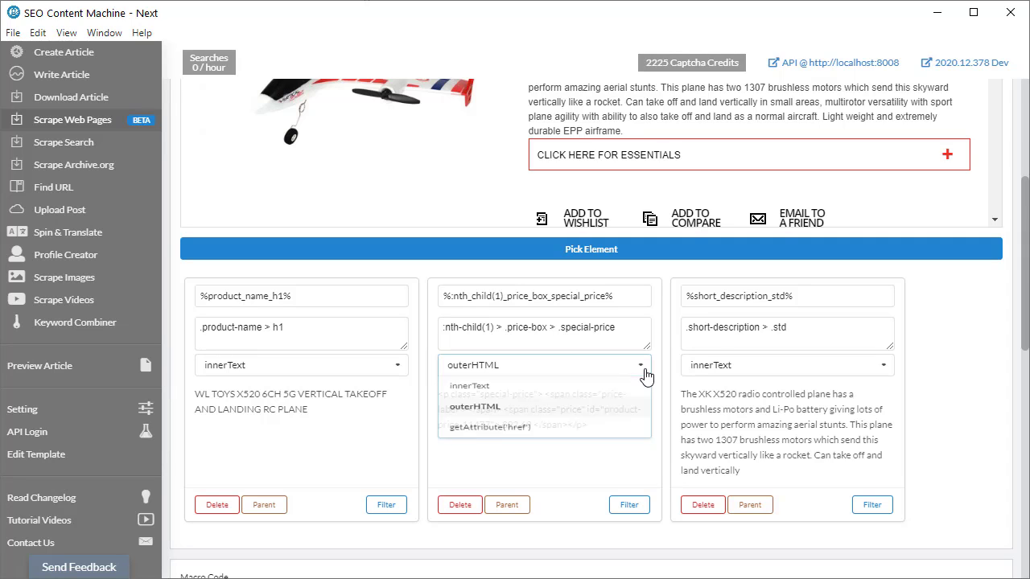
left_click(469, 385)
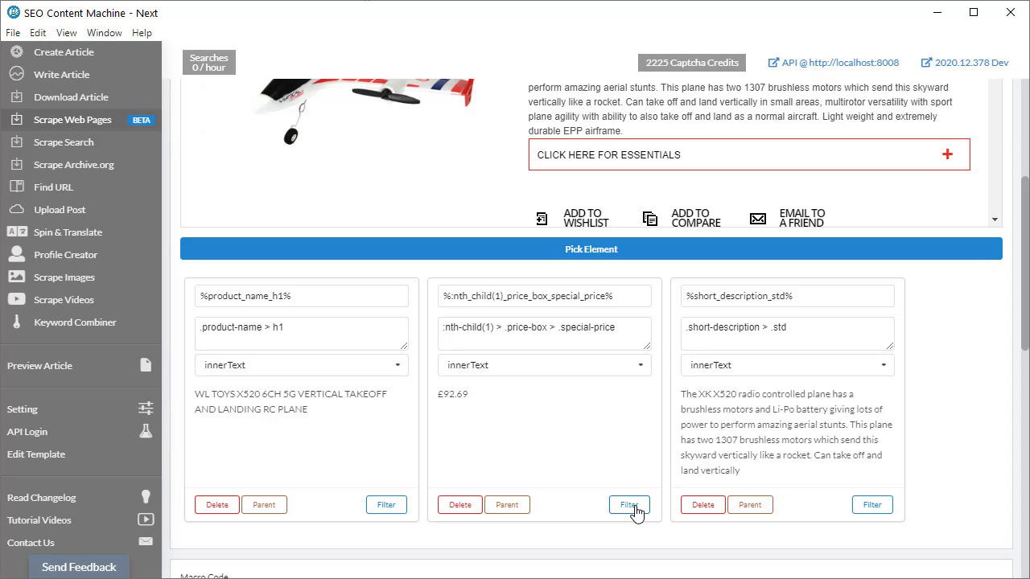
left_click(629, 504)
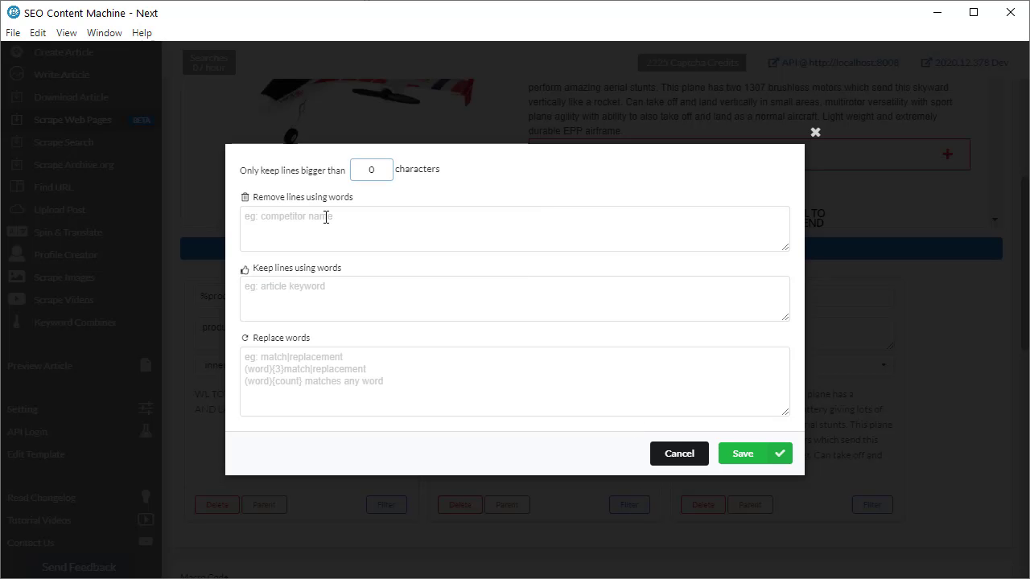
mouse_move(336, 201)
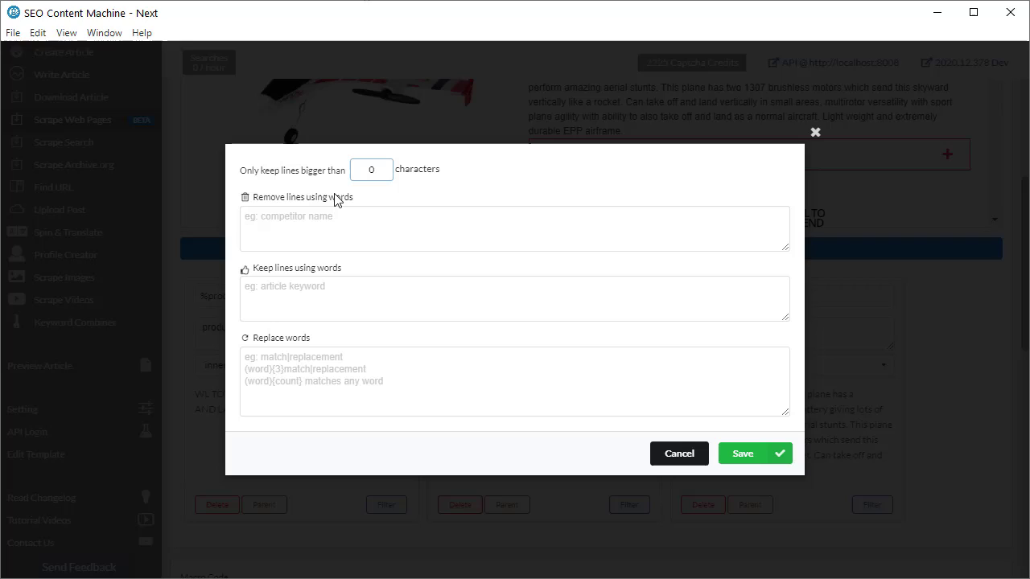
mouse_move(314, 178)
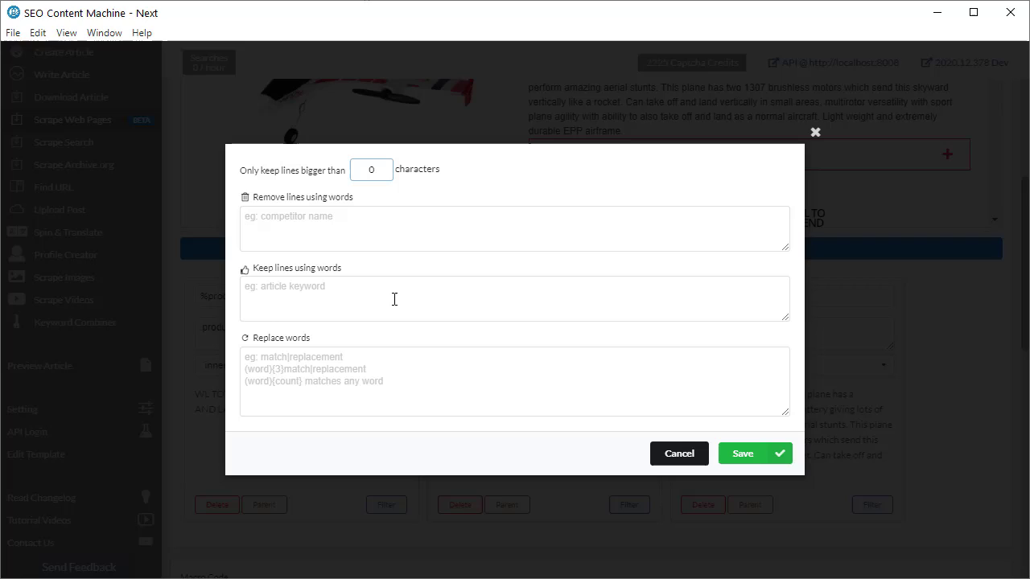
left_click(371, 170)
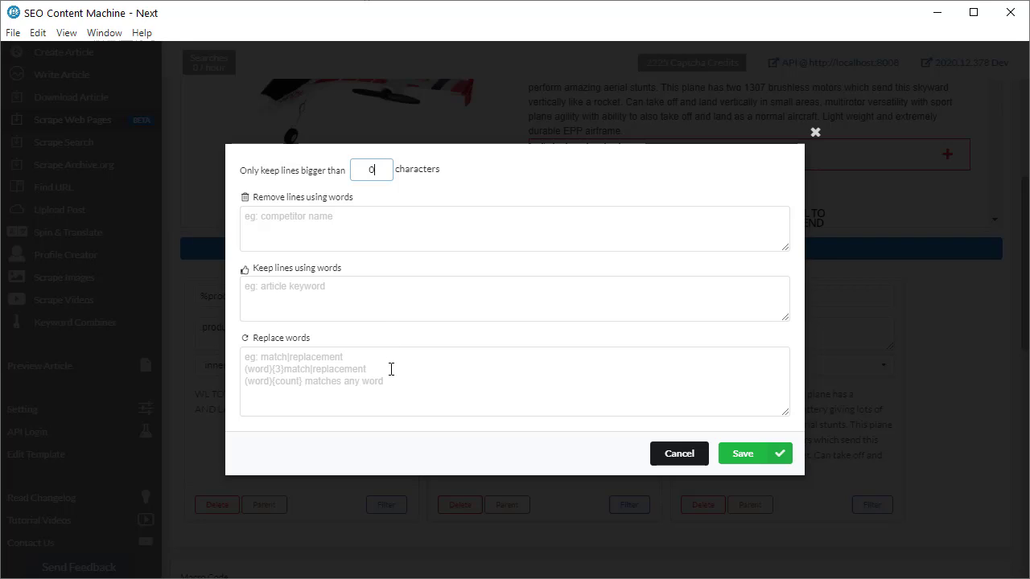
left_click(514, 381)
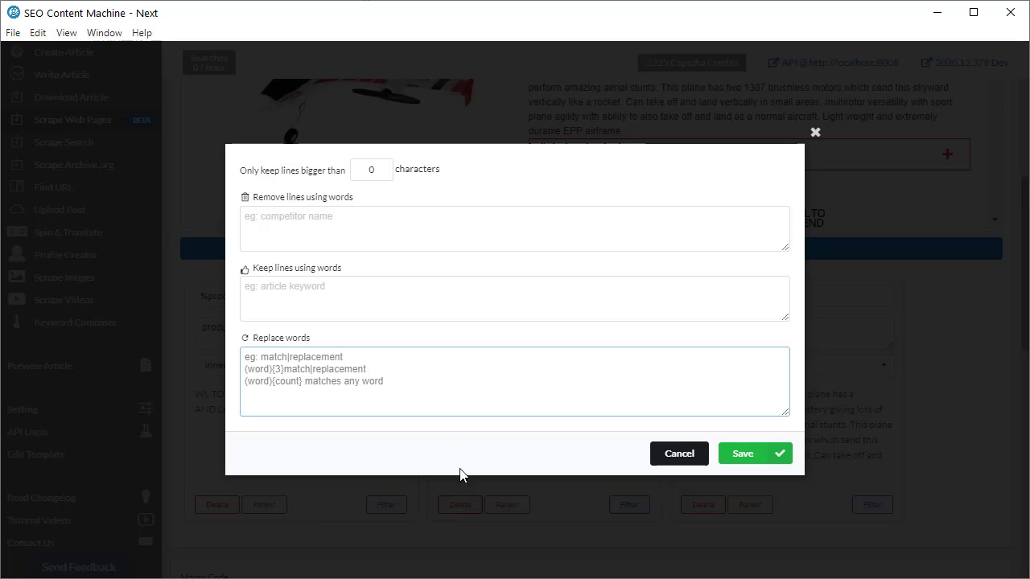
left_click(678, 453)
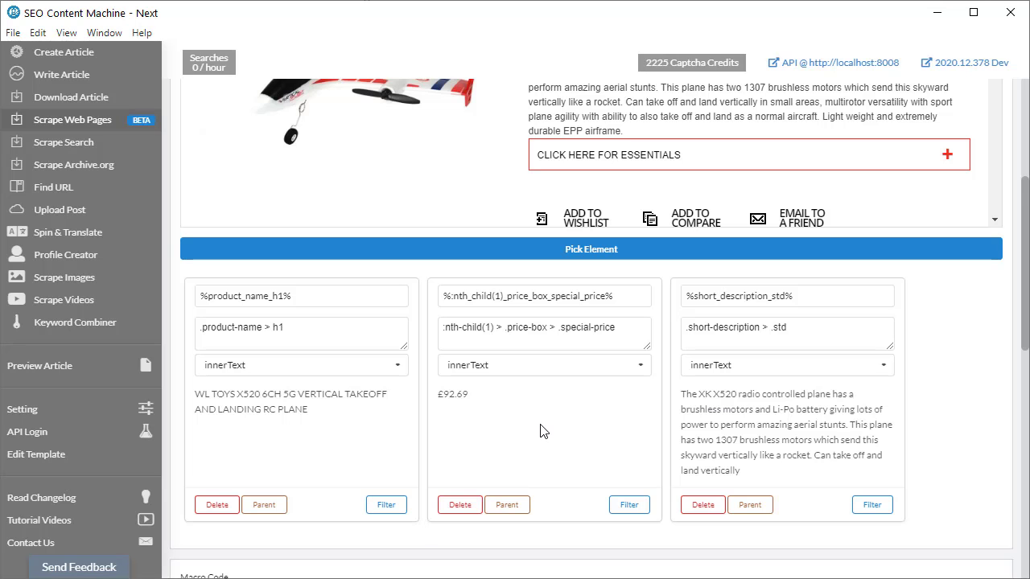
mouse_move(967, 366)
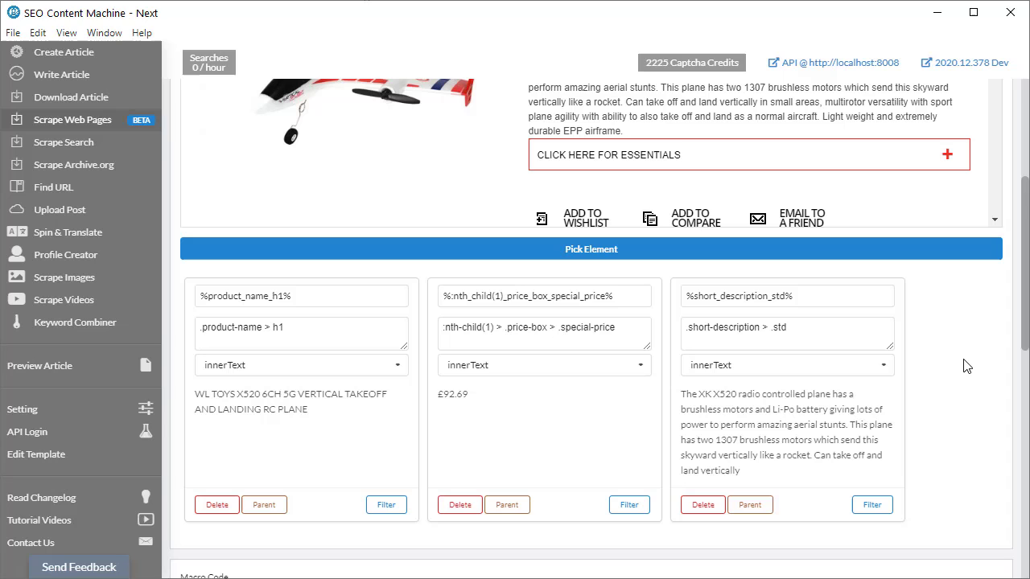
Scroll the preview to the Description tab contents and down to the new element card
scroll("down", 3)
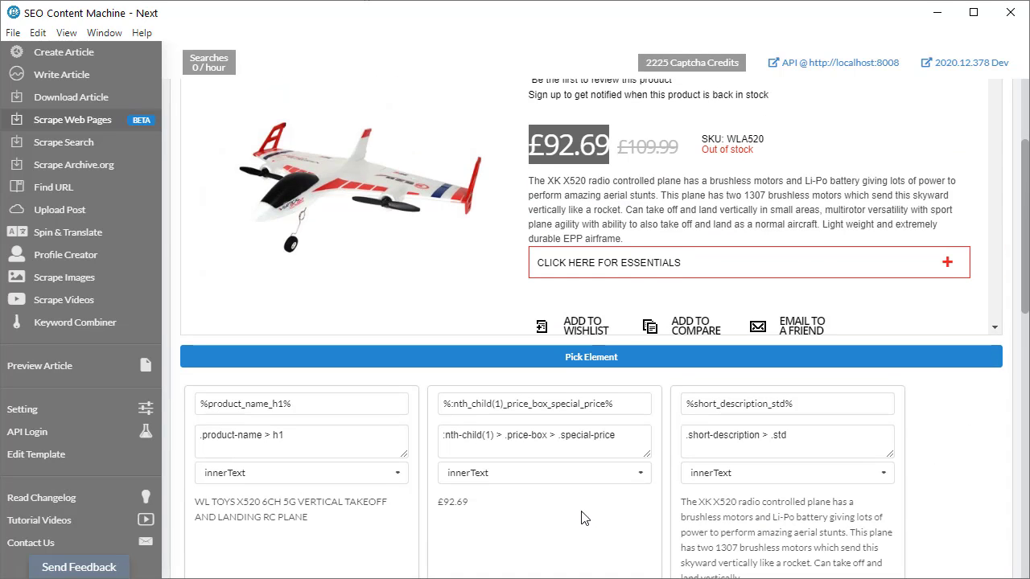
scroll("down", 3)
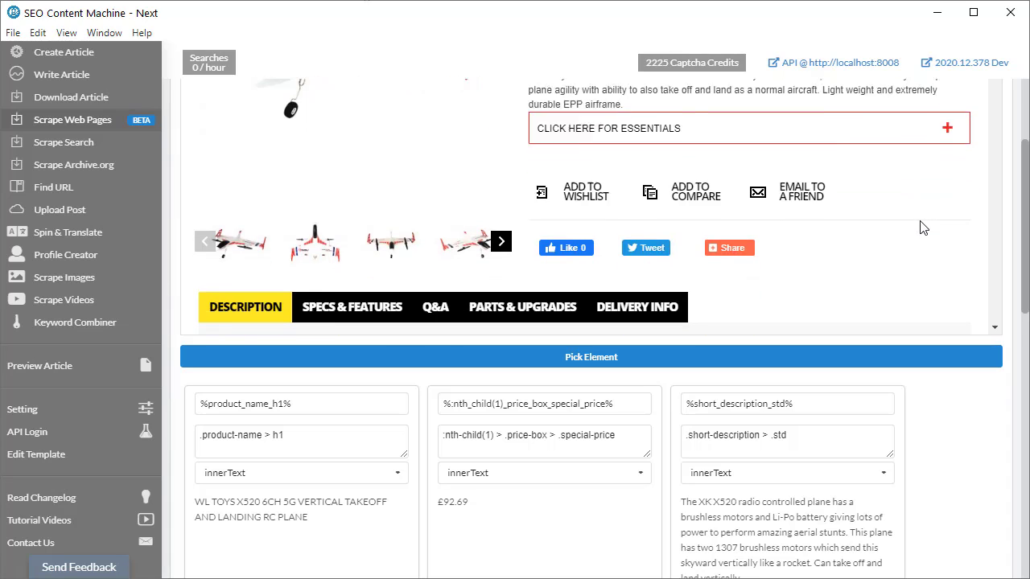
scroll("down", 3)
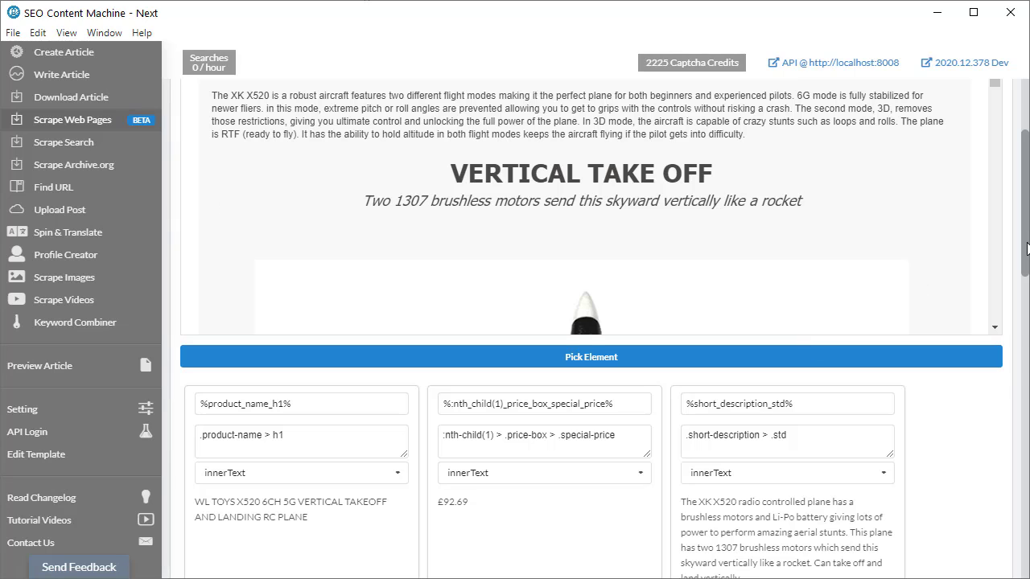
scroll("down", 3)
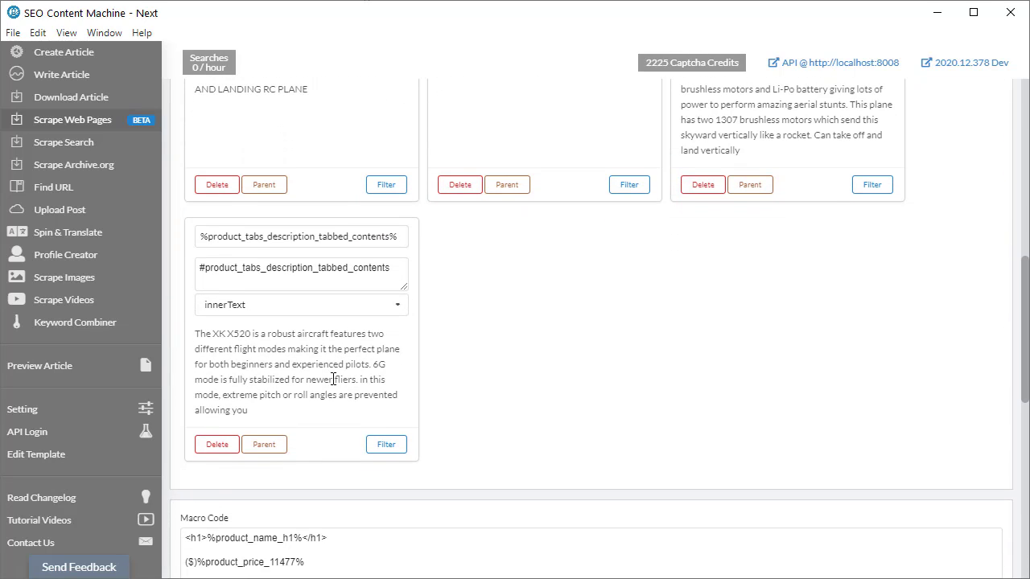
Switch the fourth rule to outerHTML, then extract parent .product-tabs-container as innerText
left_click(300, 305)
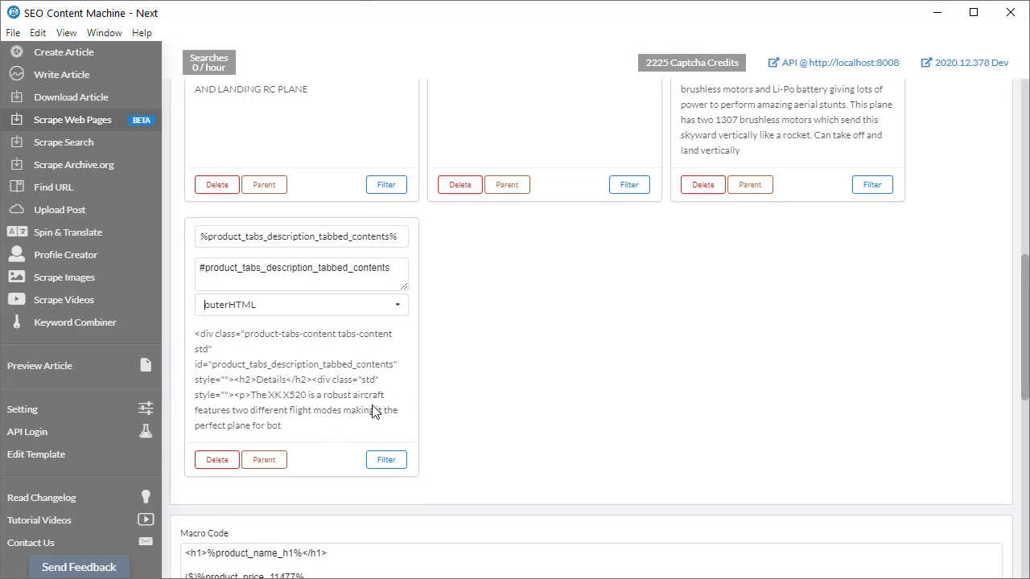
scroll("down", 3)
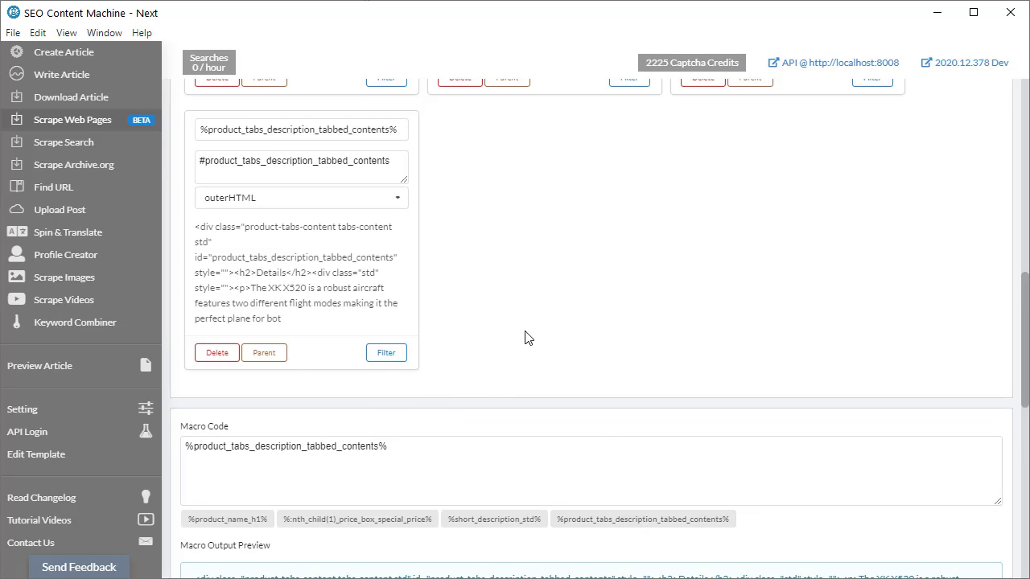
scroll("down", 3)
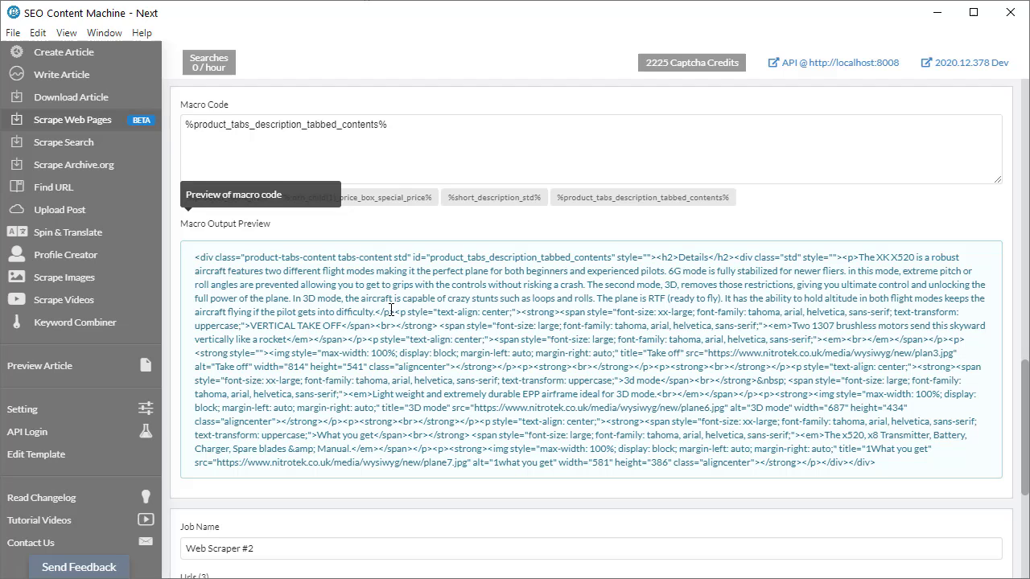
mouse_move(458, 434)
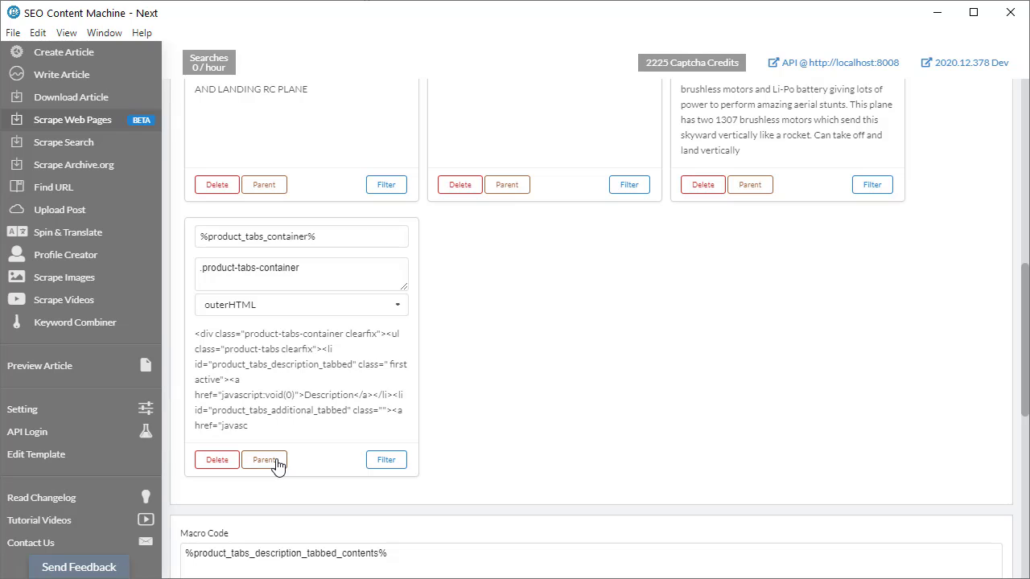
left_click(301, 304)
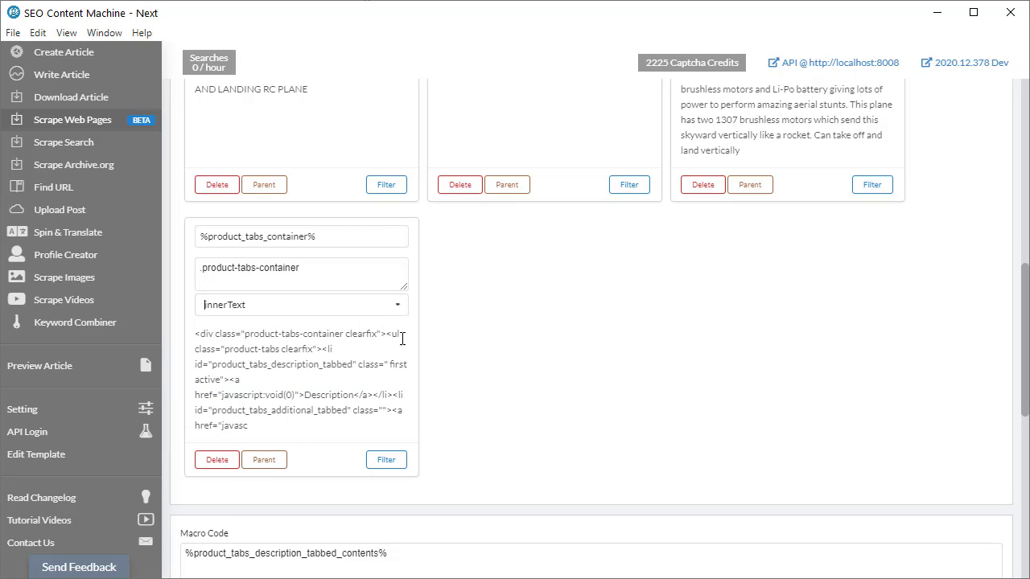
scroll("down", 3)
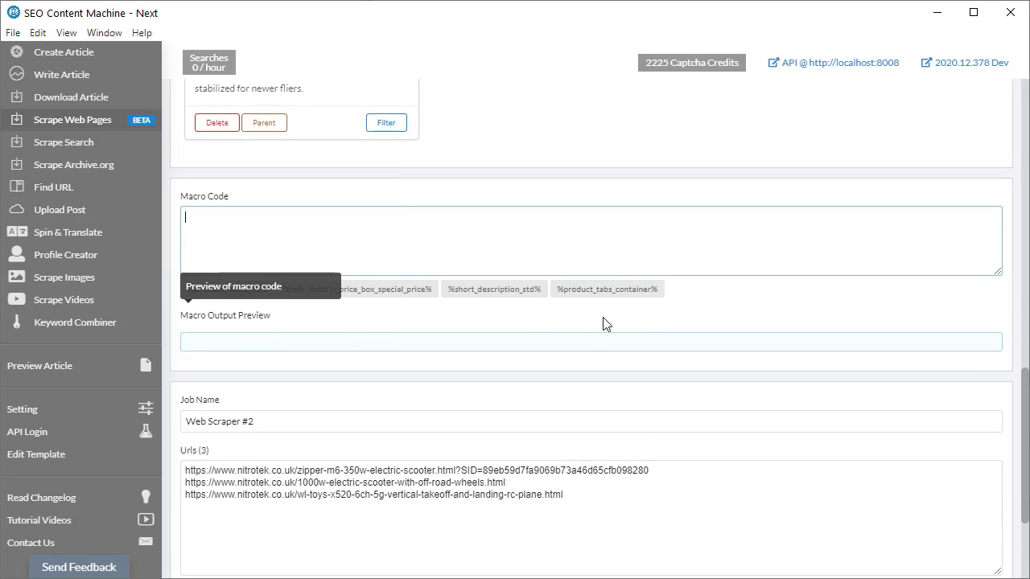
Insert the %product_tabs_container% macro so the preview shows tab headings, plane description, features and included items
scroll("down", 3)
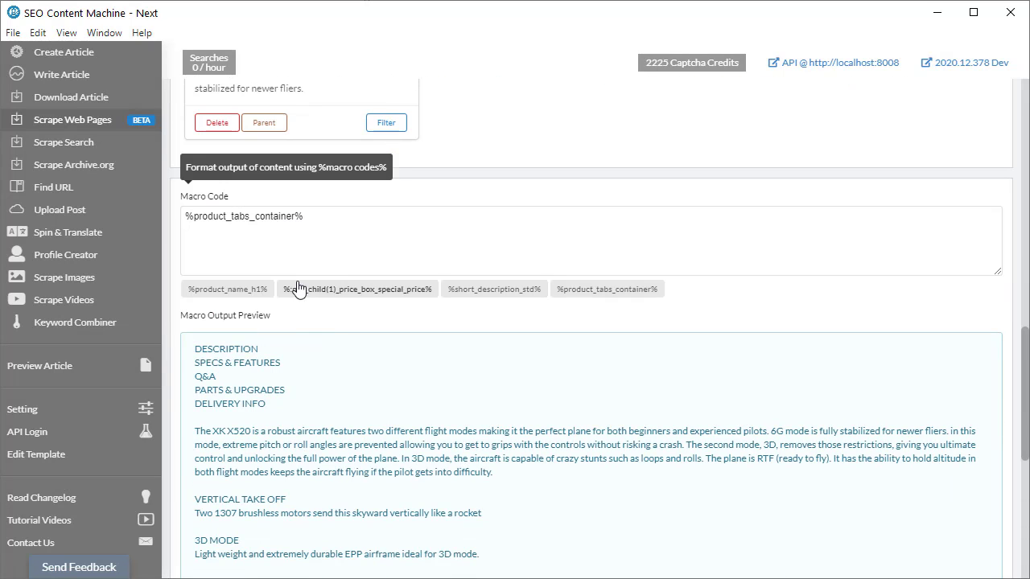
scroll("down", 3)
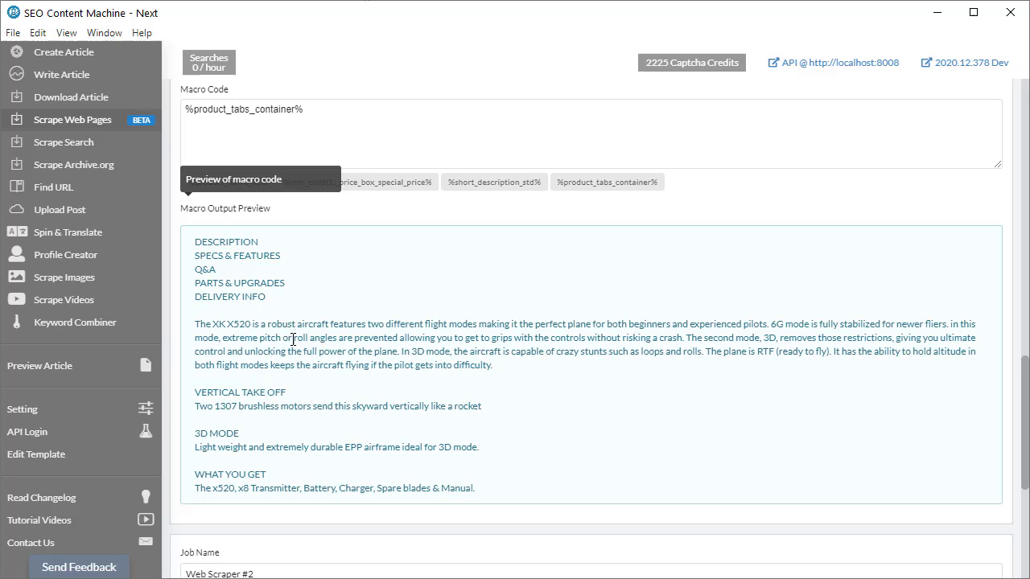
mouse_move(197, 243)
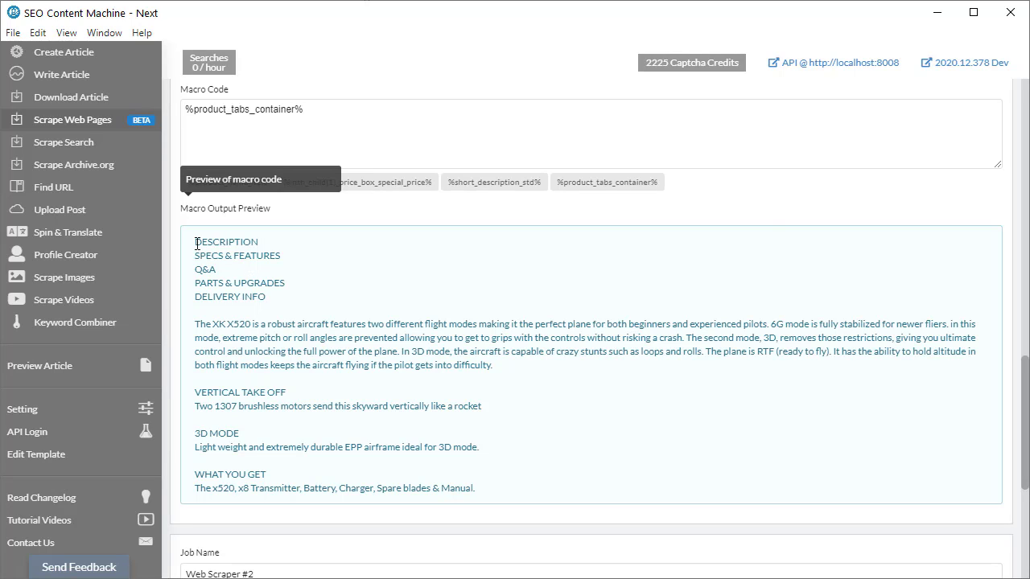
mouse_move(203, 248)
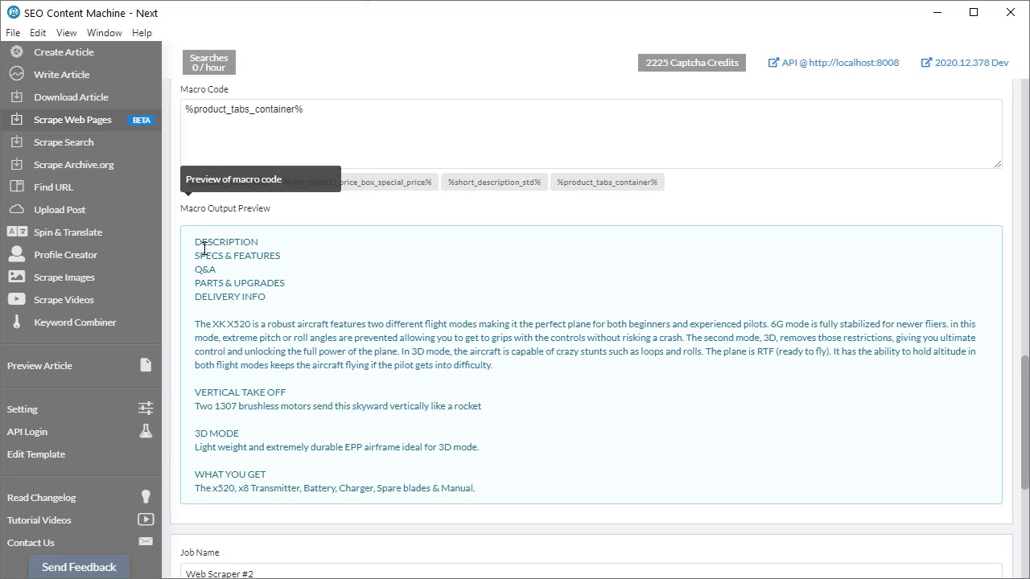
mouse_move(224, 277)
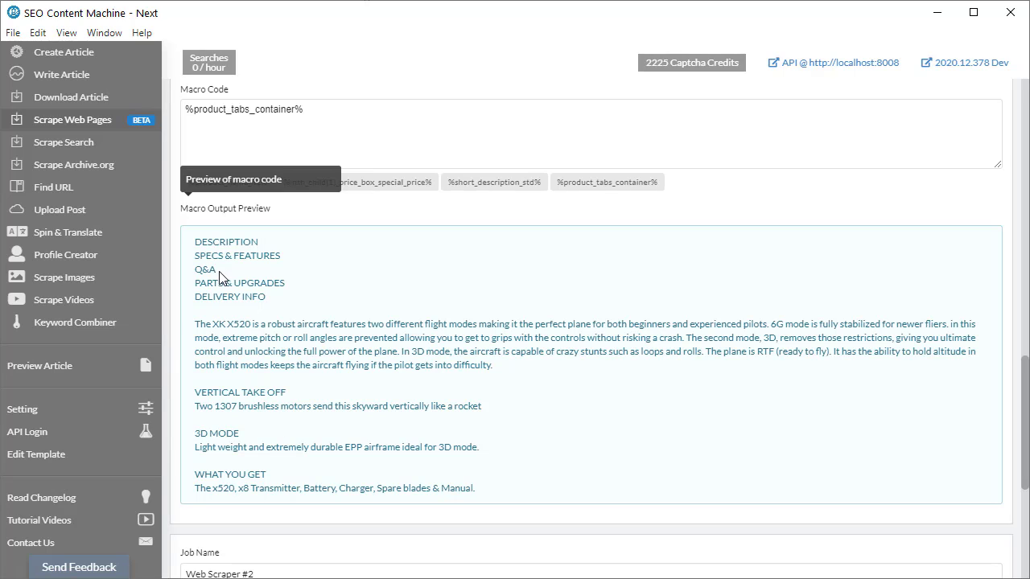
double_click(204, 268)
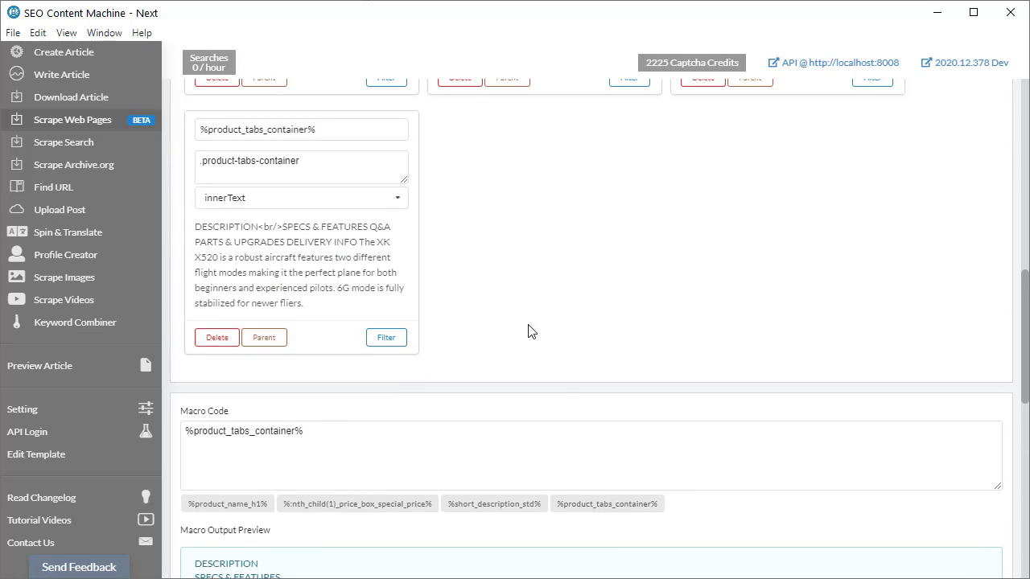
Filter the tabs container to keep only lines longer than 25 characters, dropping short headings
left_click(385, 337)
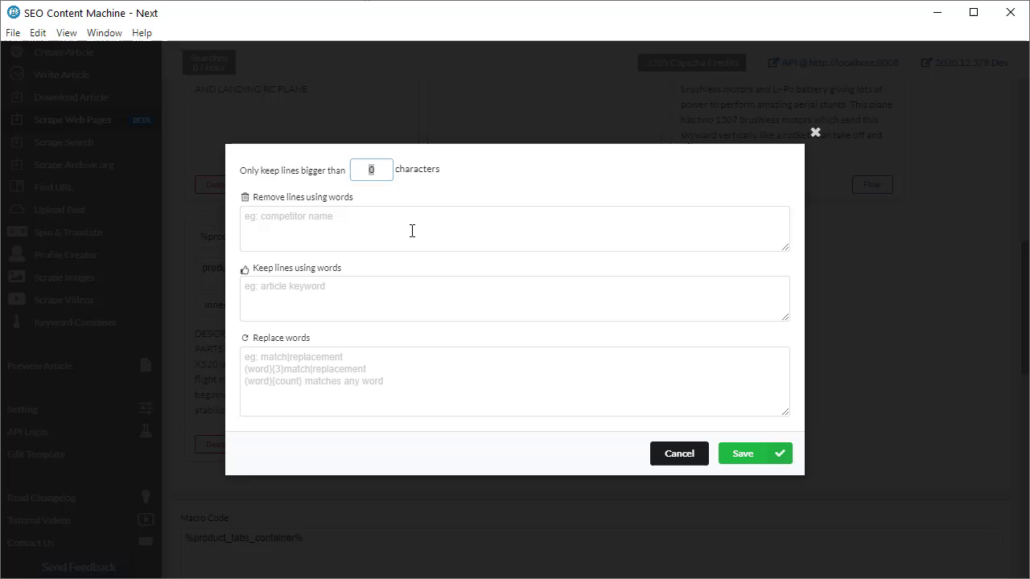
type("25")
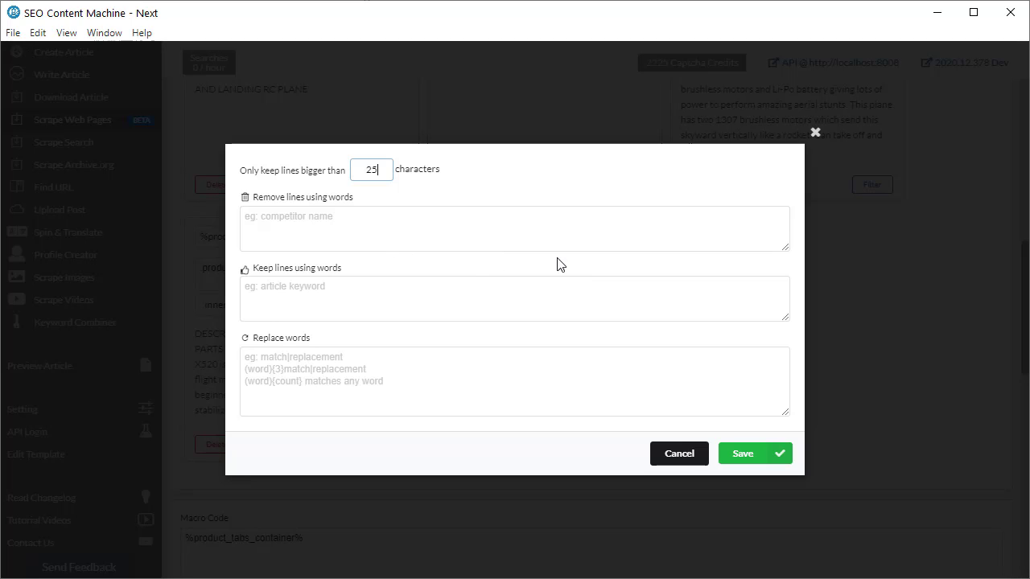
left_click(742, 453)
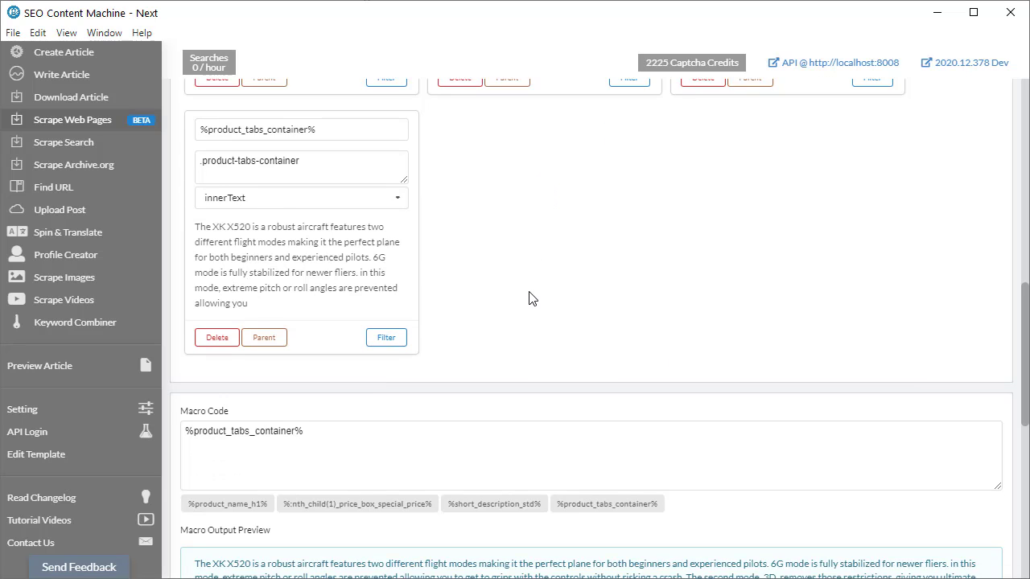
scroll("down", 3)
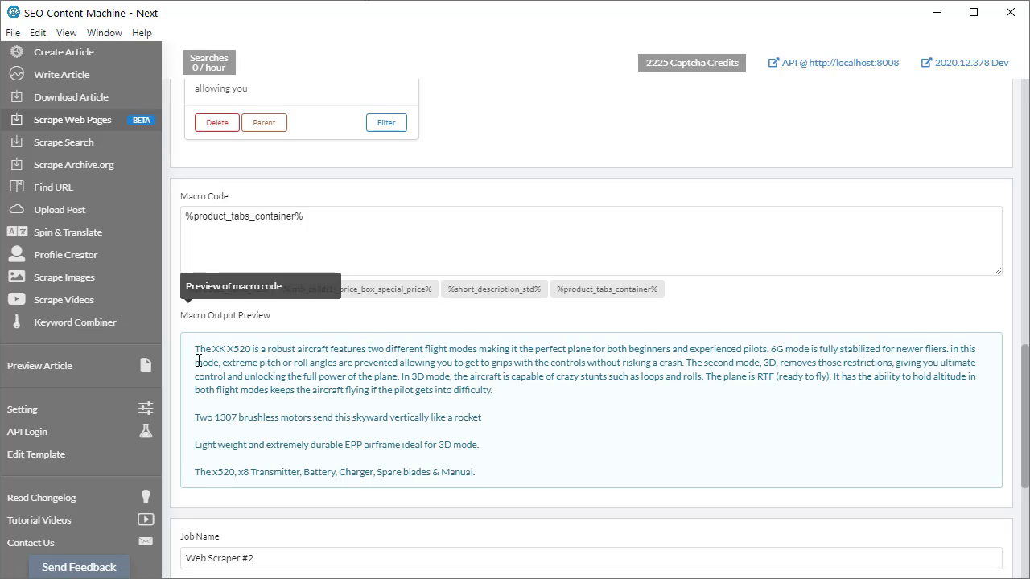
mouse_move(277, 410)
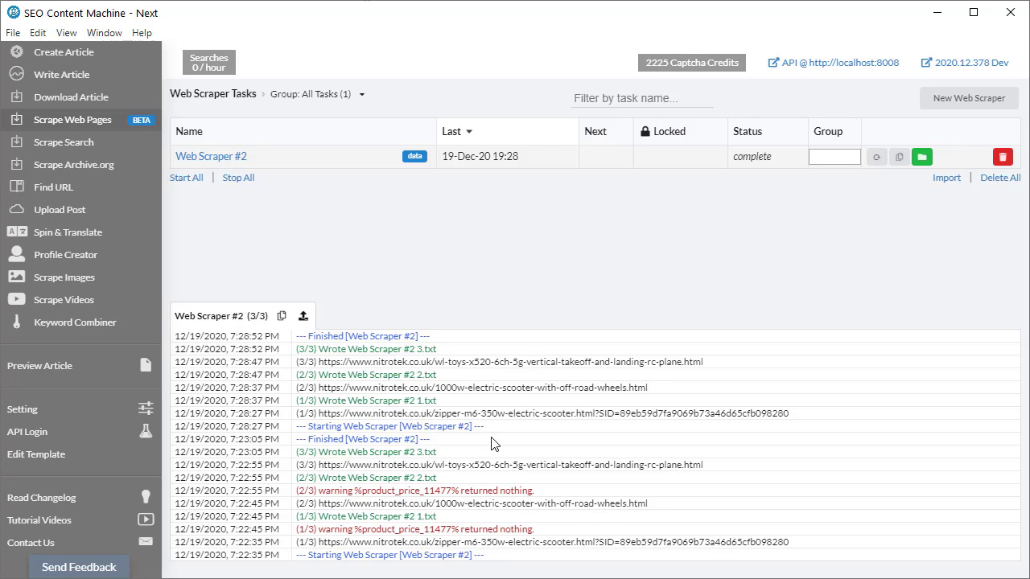
mouse_move(397, 480)
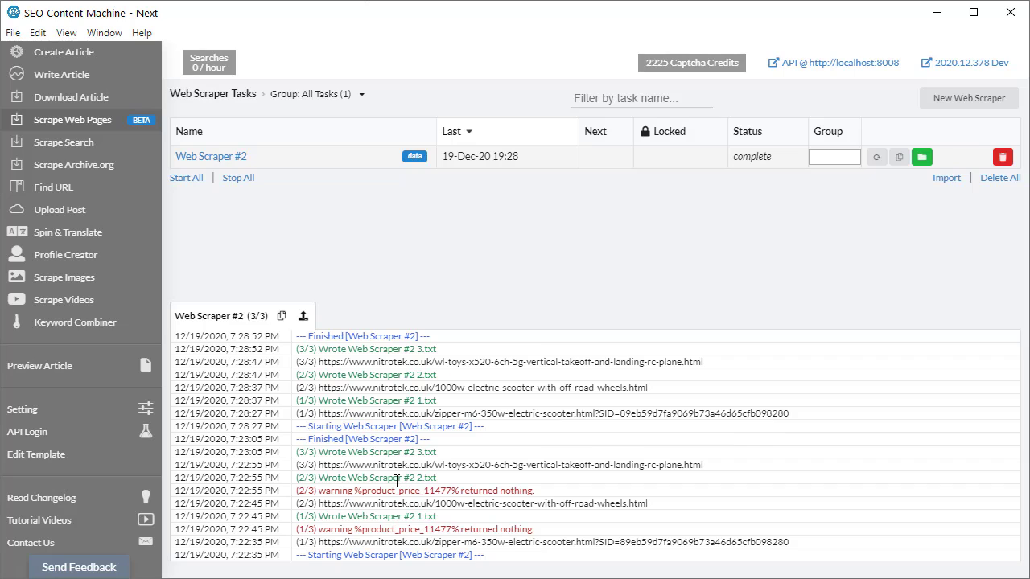
mouse_move(604, 409)
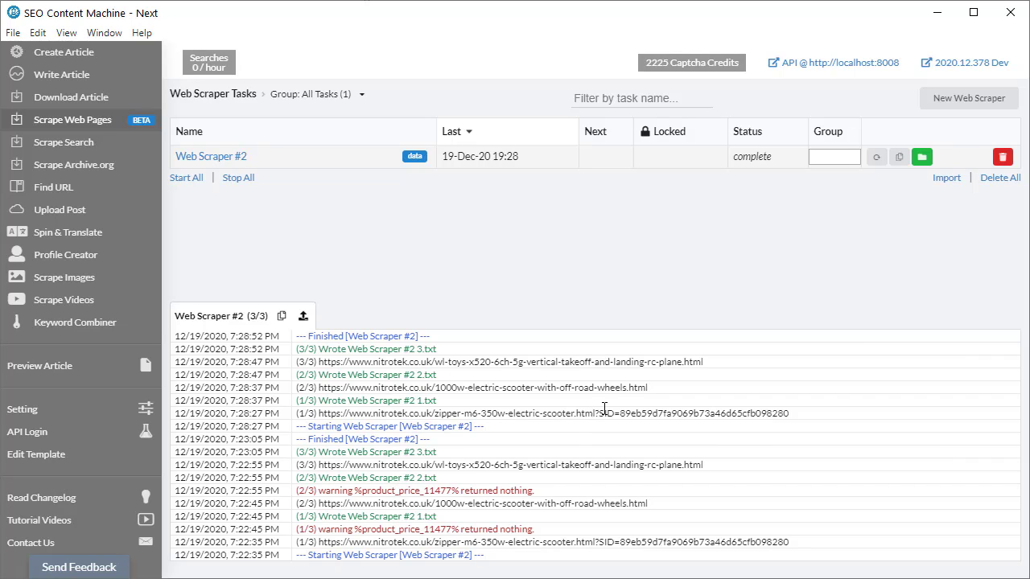
mouse_move(610, 432)
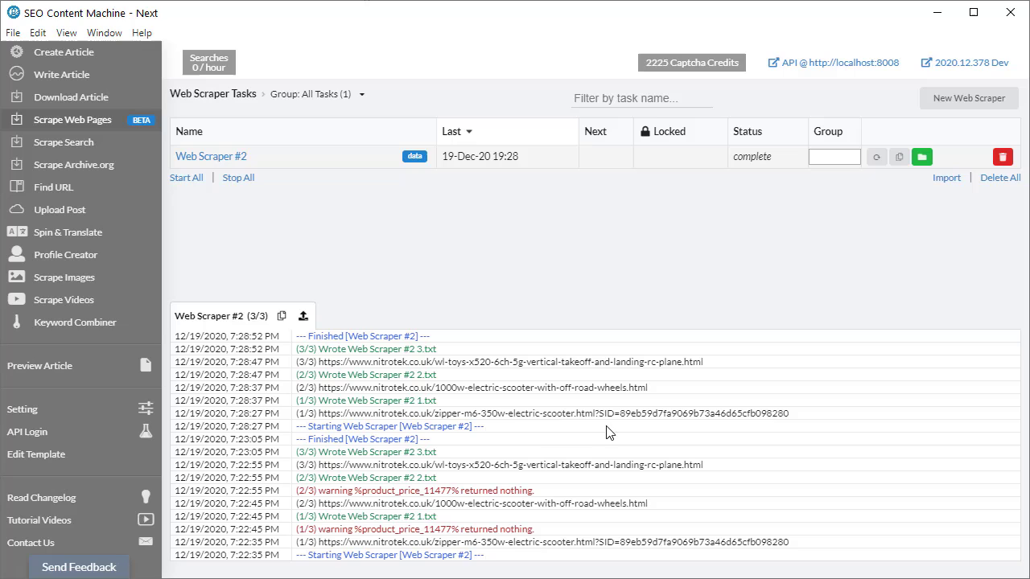
mouse_move(373, 334)
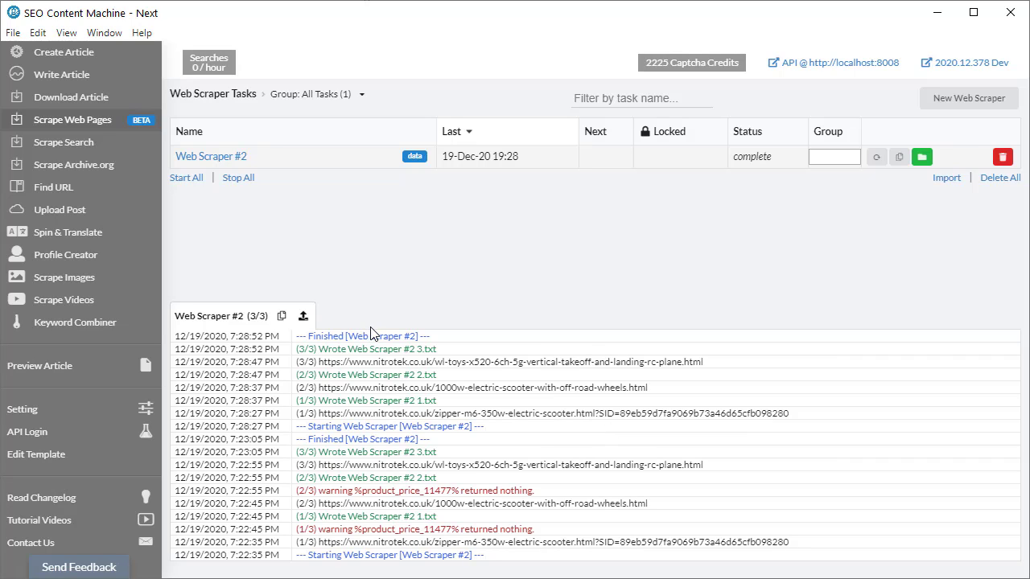
mouse_move(373, 335)
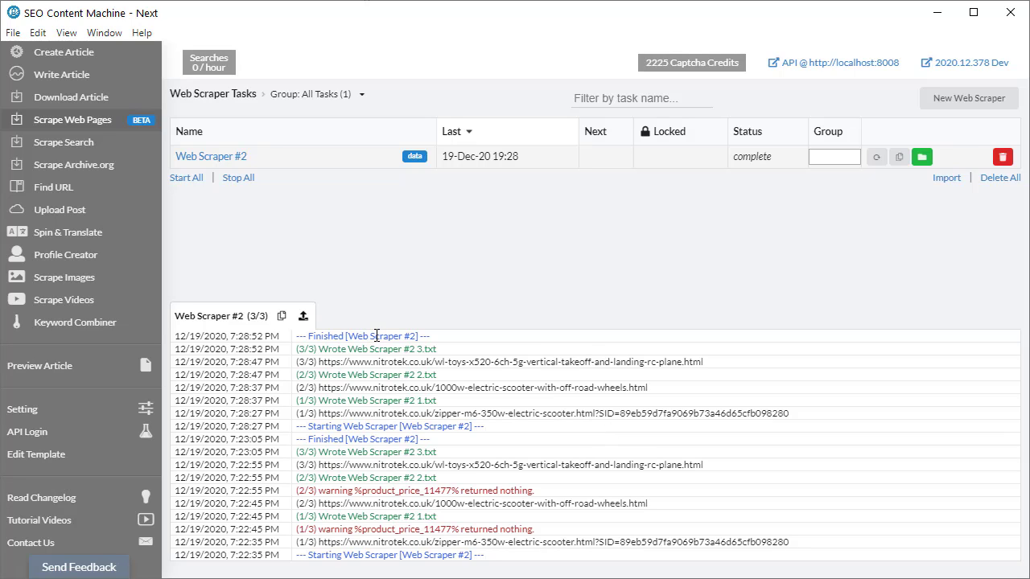